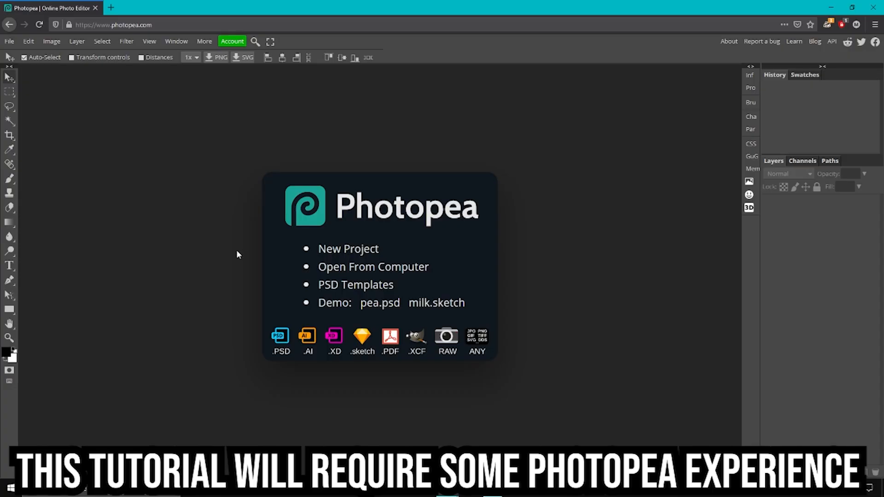
pyautogui.moveTo(348, 249)
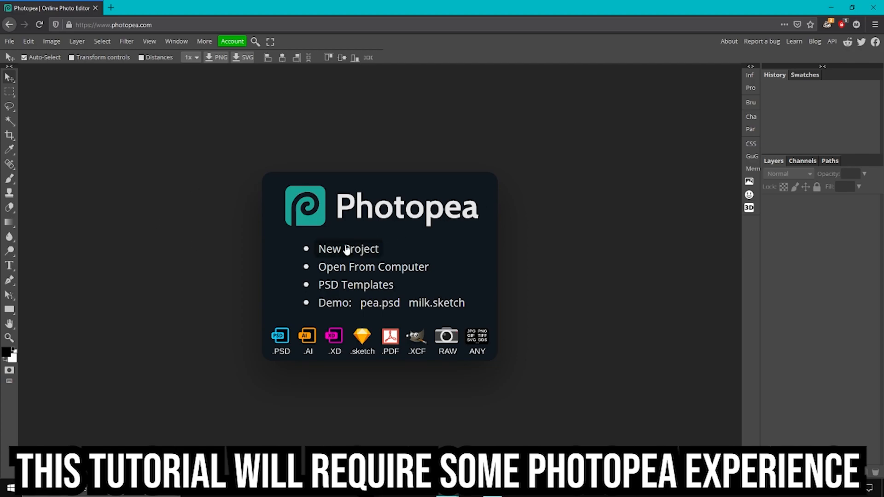
# Step: Create a new 512×512 px blank project from the start screen
pyautogui.click(348, 249)
pyautogui.write('512')
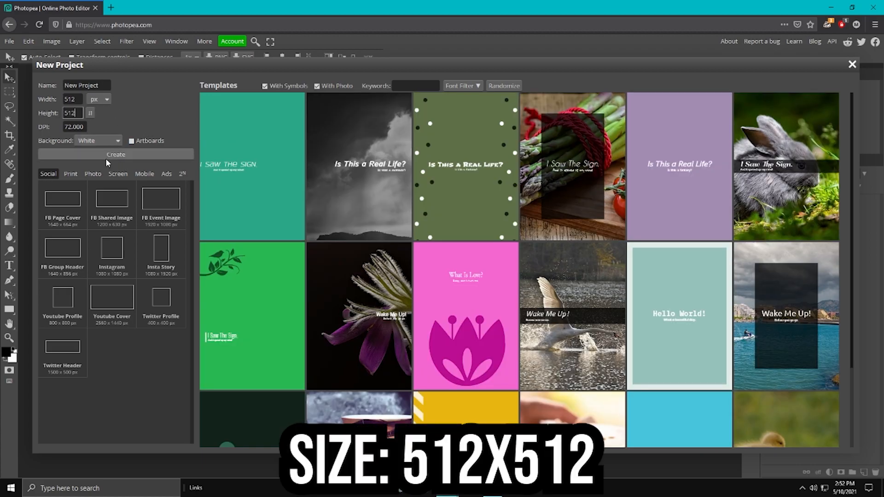
pyautogui.click(115, 154)
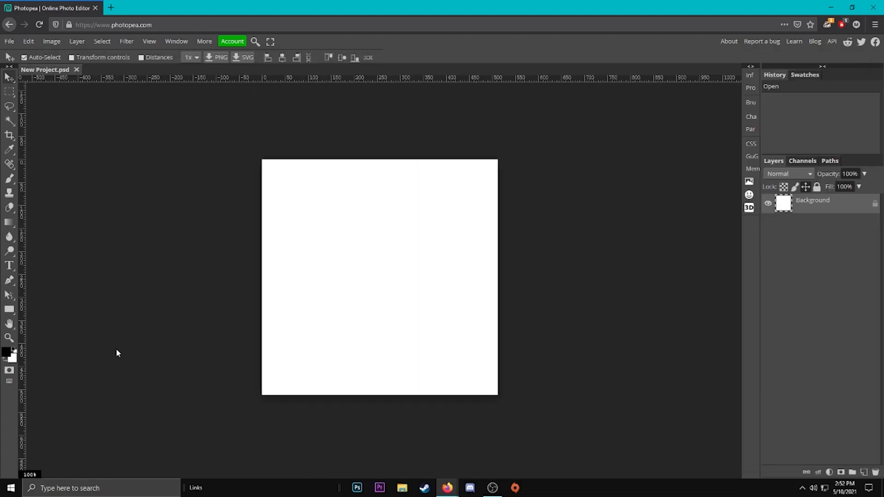
# Step: Type large black DRAGON, then duplicate it below and retype the copy as SLAYER
pyautogui.click(10, 337)
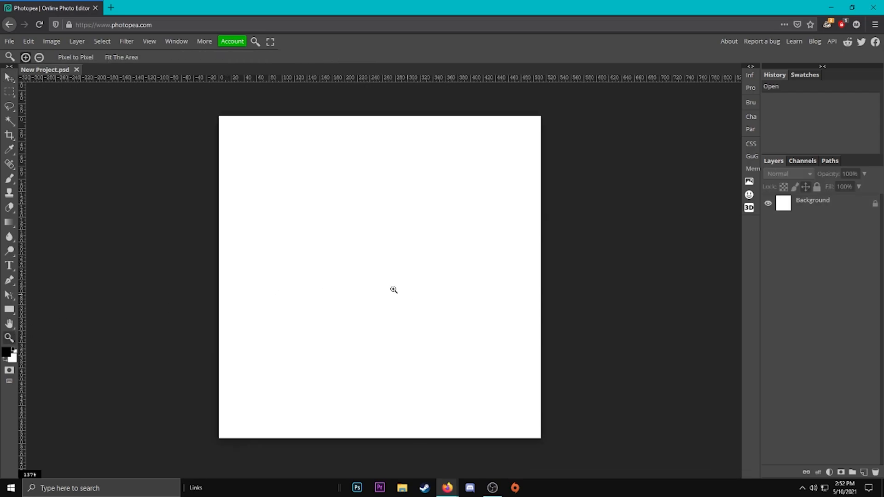
pyautogui.moveTo(44, 326)
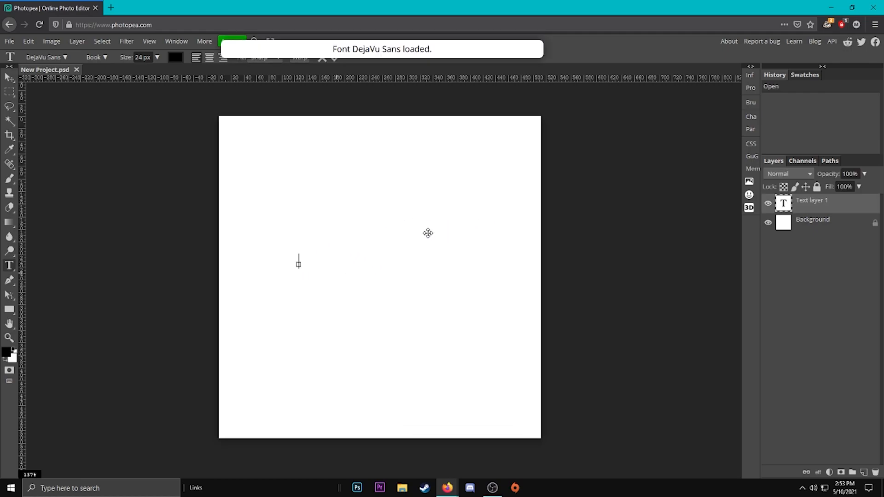
pyautogui.write('DRAGON')
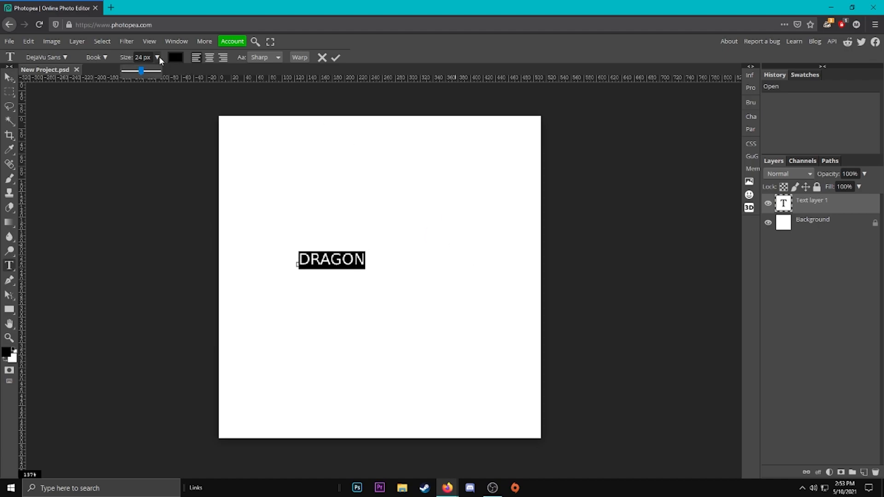
pyautogui.moveTo(141, 70); pyautogui.dragTo(151, 70)
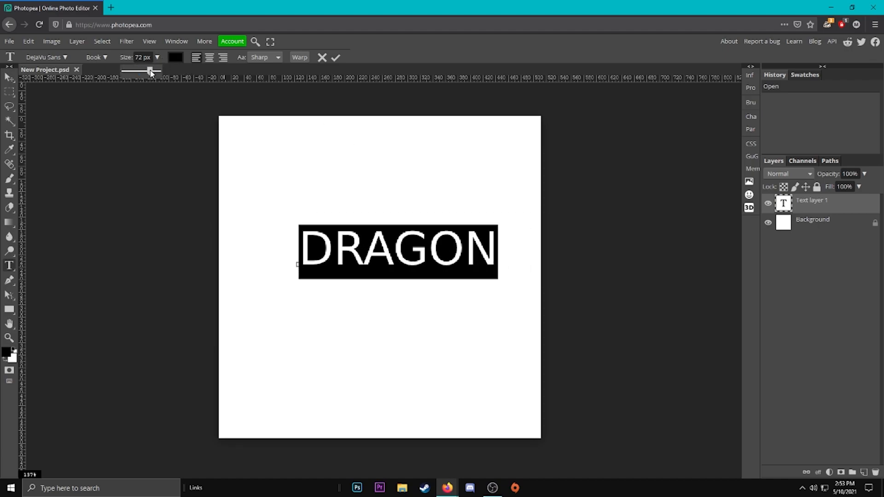
pyautogui.click(336, 57)
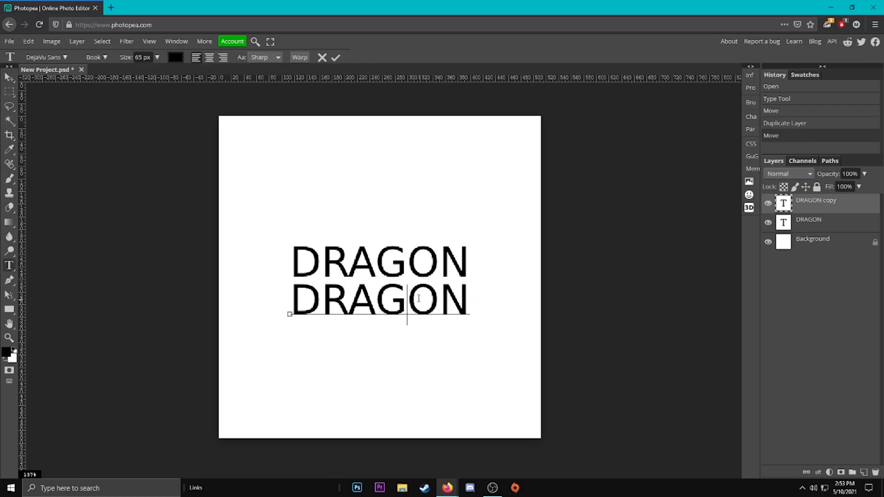
pyautogui.write('SLAYER')
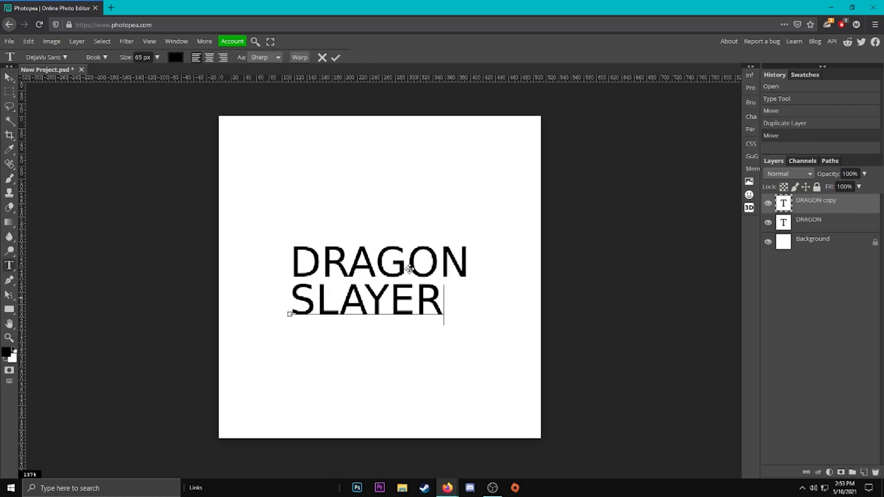
# Step: Apply the Luckiest Guy font to the SLAYER and DRAGON text layers
pyautogui.click(45, 57)
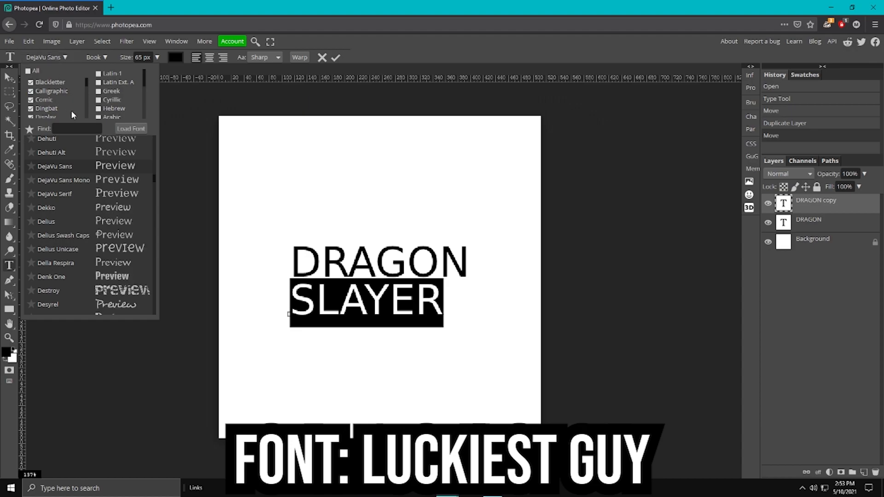
pyautogui.write('luc')
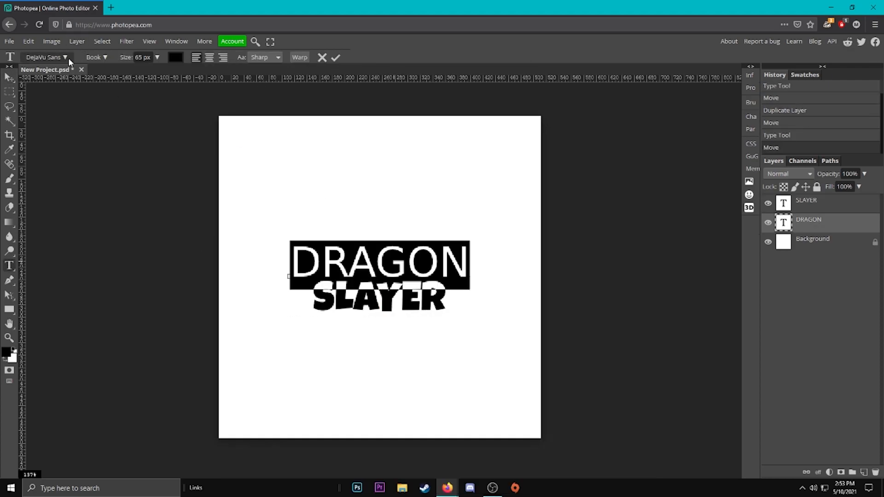
pyautogui.click(334, 58)
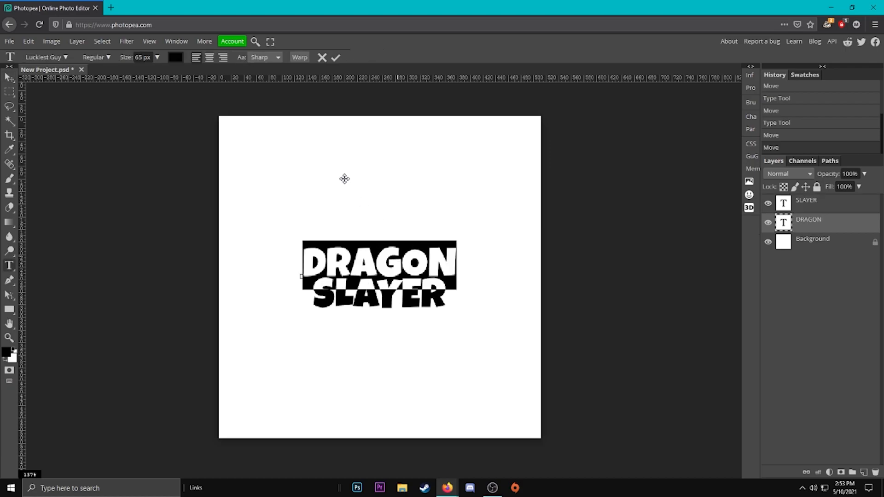
# Step: Warp DRAGON with the Arc style at a 13% bend
pyautogui.click(299, 57)
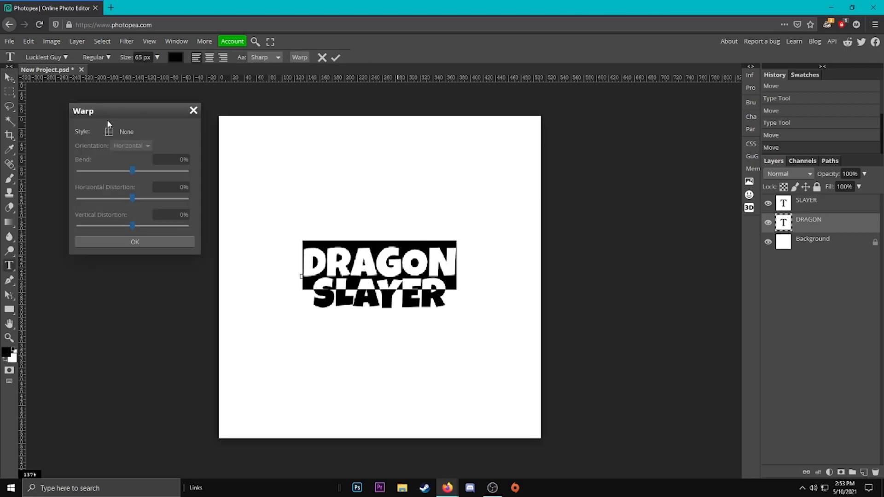
pyautogui.moveTo(133, 170); pyautogui.dragTo(158, 171)
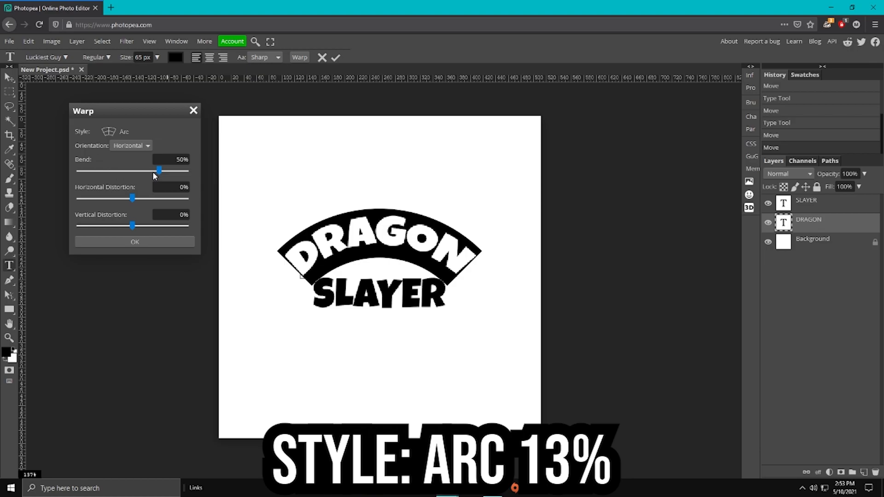
pyautogui.moveTo(158, 170); pyautogui.dragTo(140, 171)
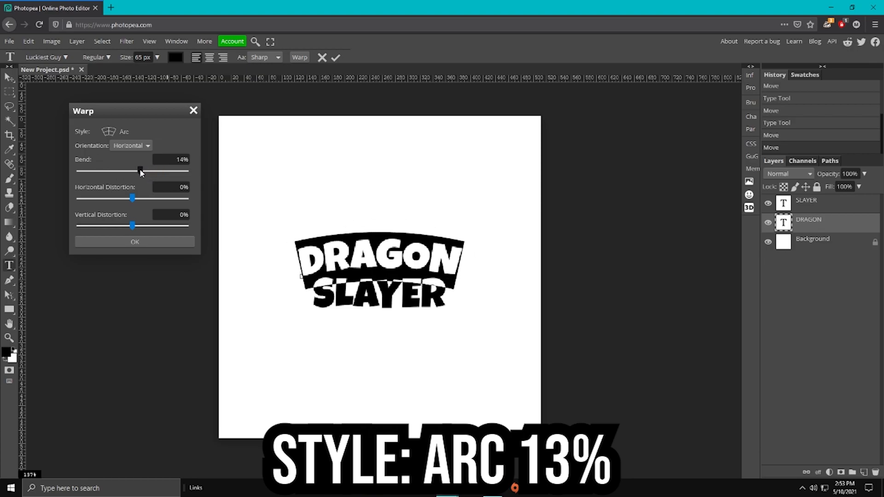
pyautogui.moveTo(141, 170); pyautogui.dragTo(140, 171)
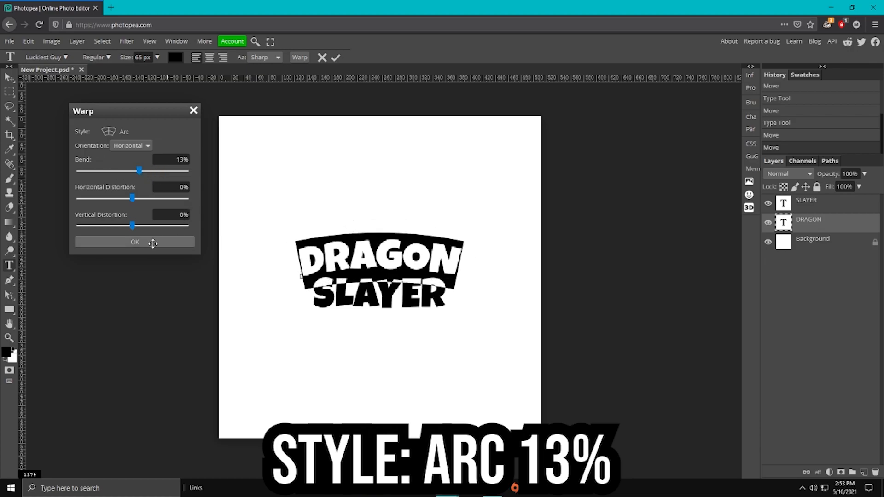
pyautogui.click(134, 242)
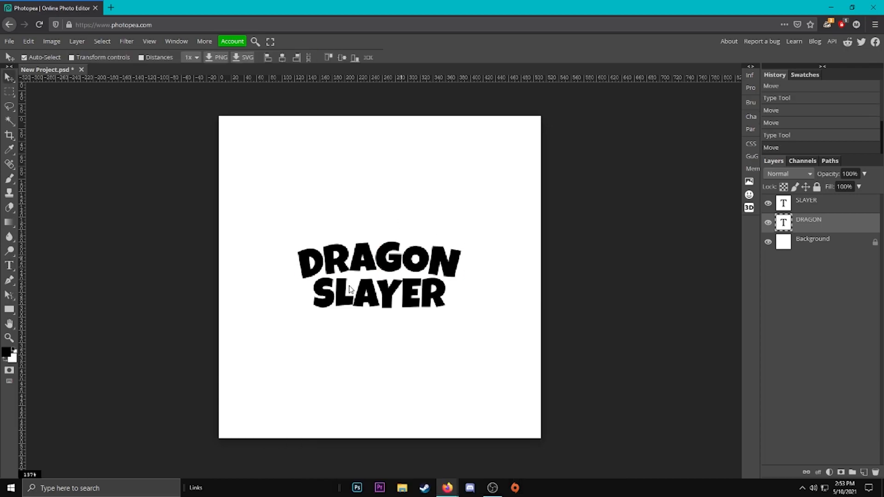
pyautogui.moveTo(507, 319)
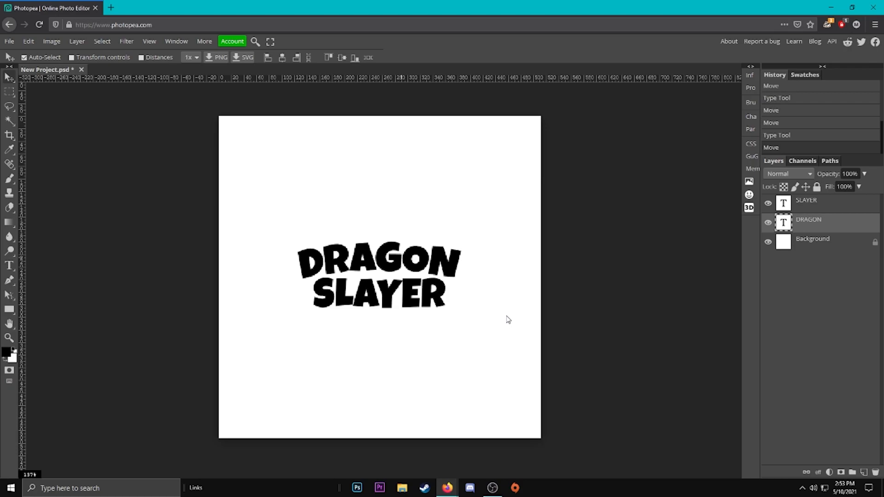
pyautogui.moveTo(811, 237)
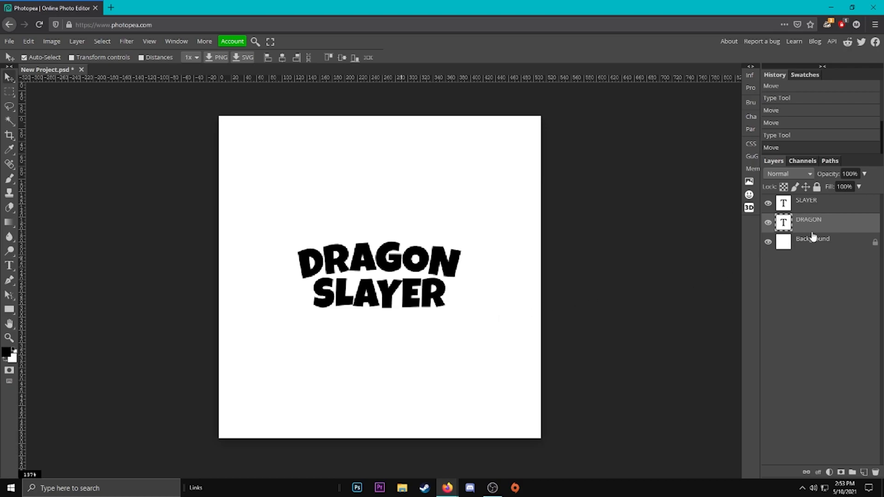
pyautogui.moveTo(414, 259)
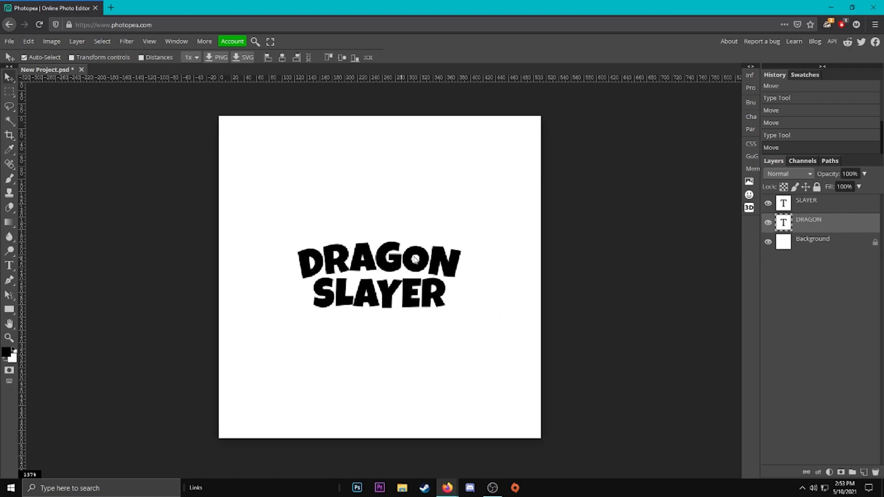
pyautogui.moveTo(772, 254)
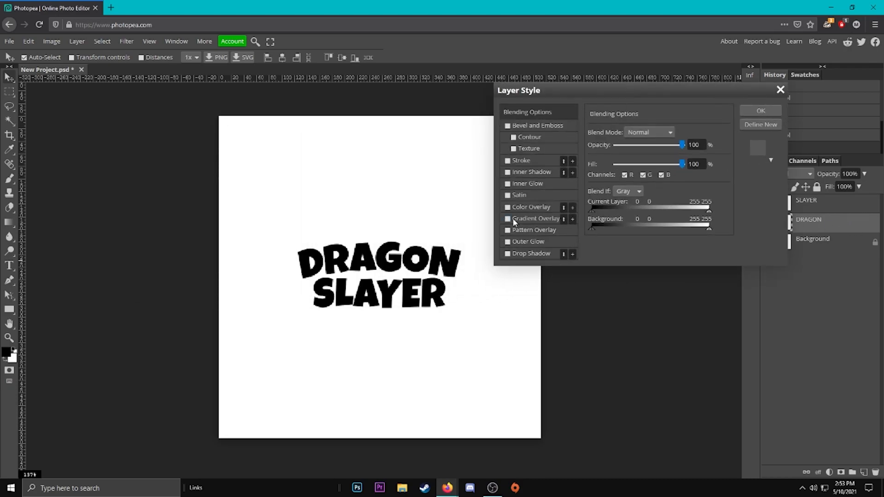
# Step: Enable Gradient Overlay on DRAGON with orange stops #ffc100 and #ff9800
pyautogui.click(508, 218)
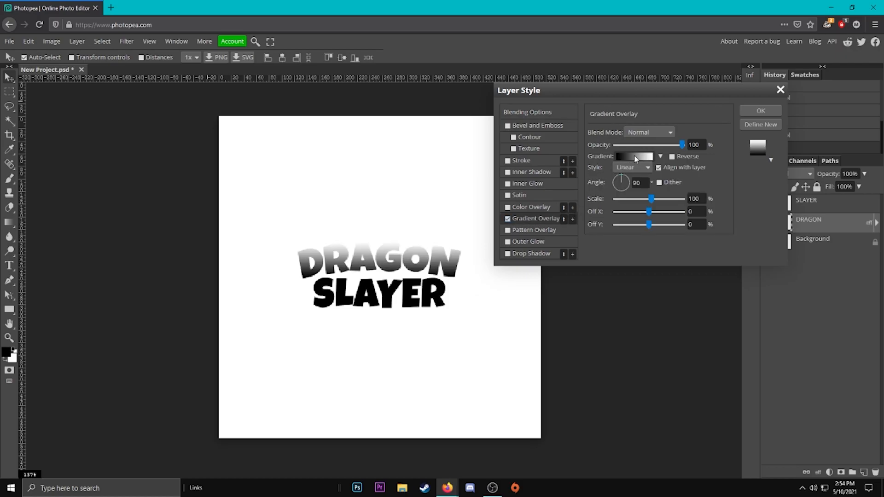
pyautogui.click(633, 156)
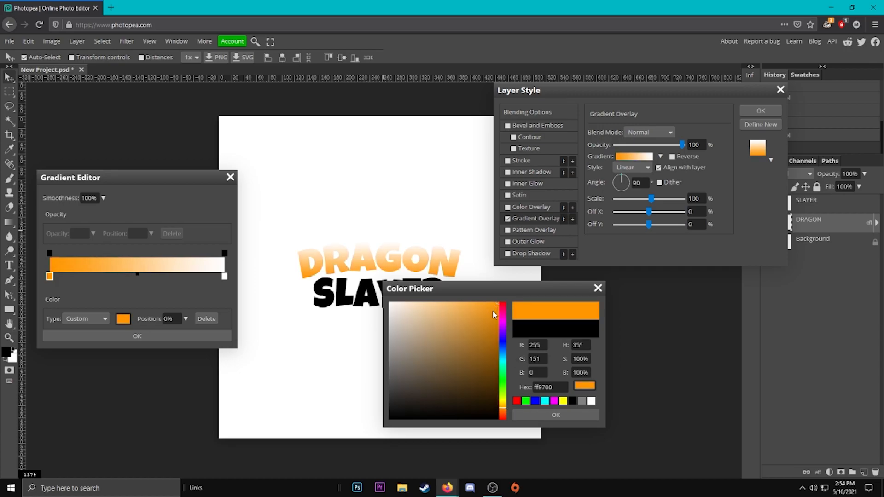
pyautogui.click(554, 415)
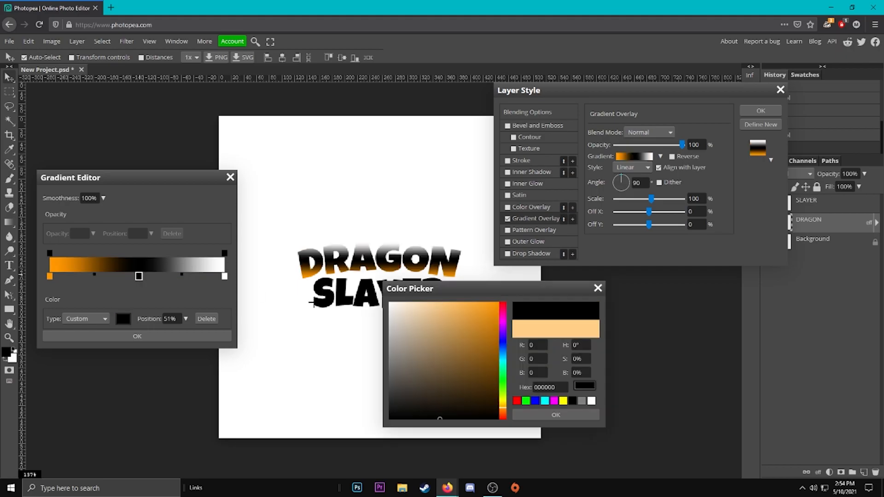
pyautogui.click(553, 414)
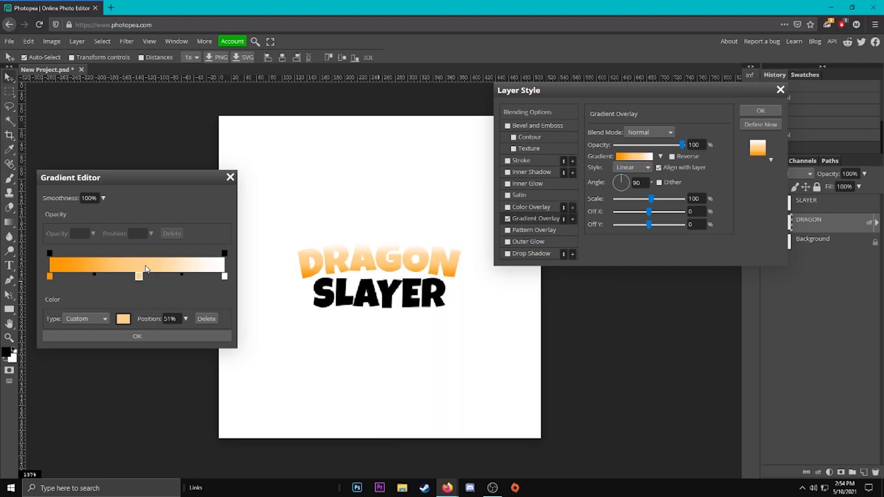
pyautogui.click(123, 318)
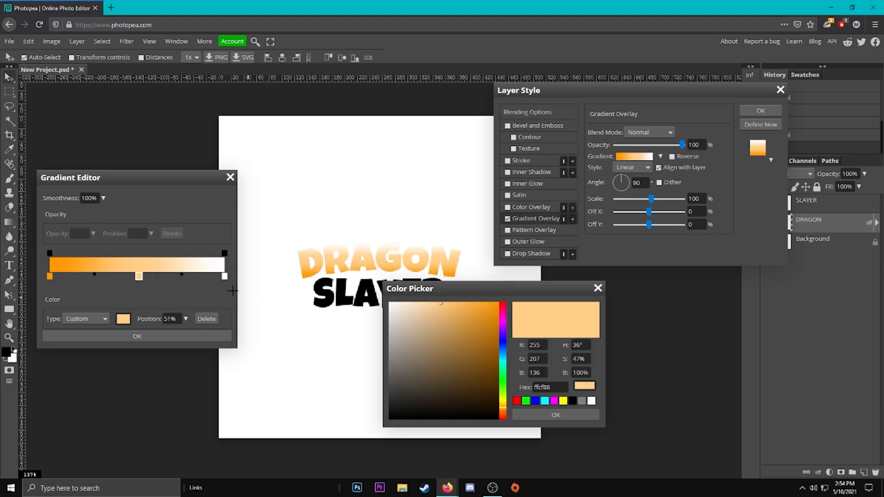
pyautogui.click(562, 401)
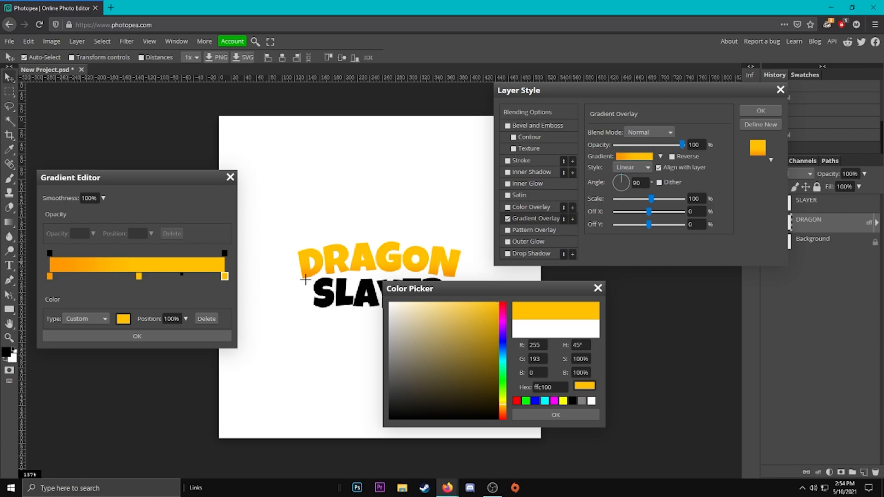
pyautogui.click(445, 349)
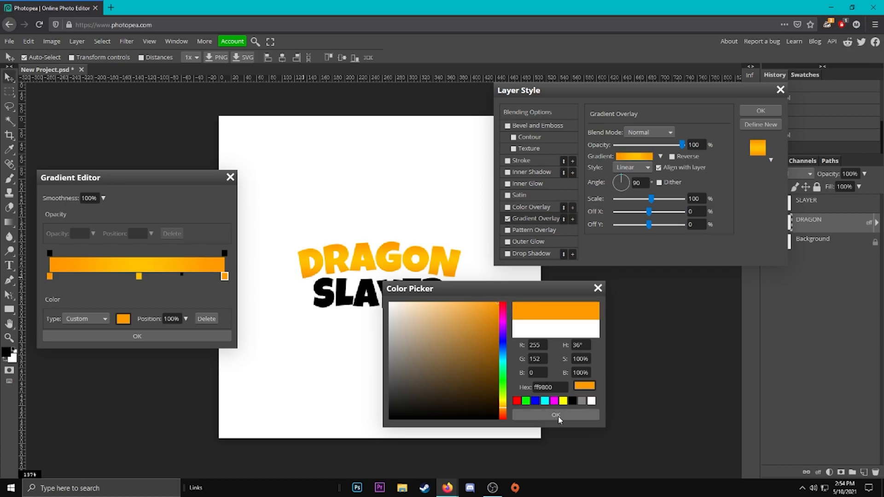
pyautogui.click(555, 415)
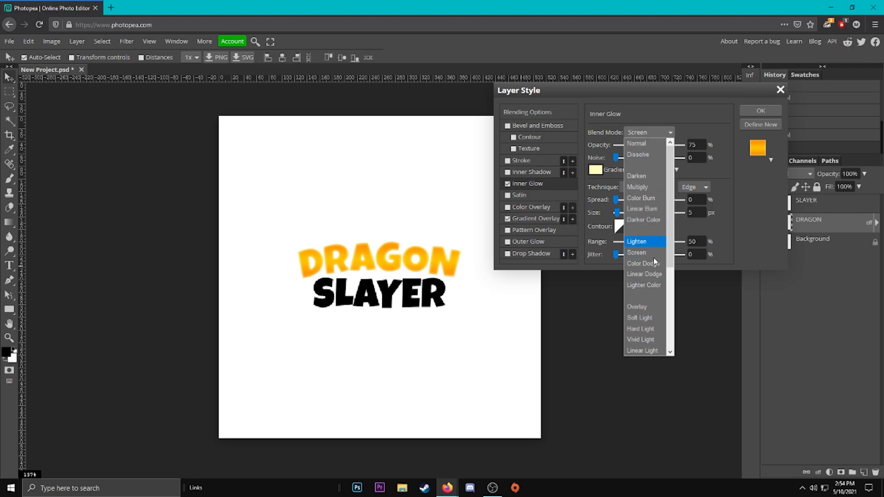
# Step: Set DRAGON's Inner Glow to Color Dodge with an orange color and apply the styles
pyautogui.click(641, 263)
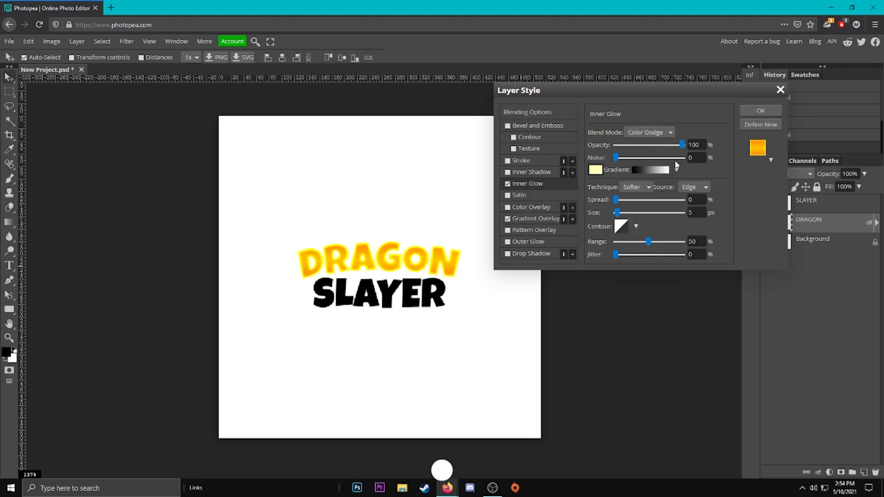
pyautogui.click(595, 170)
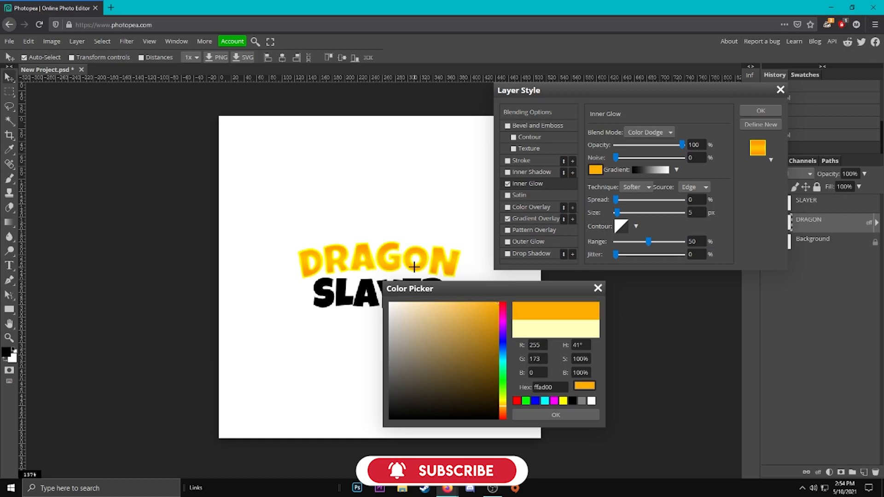
pyautogui.click(554, 414)
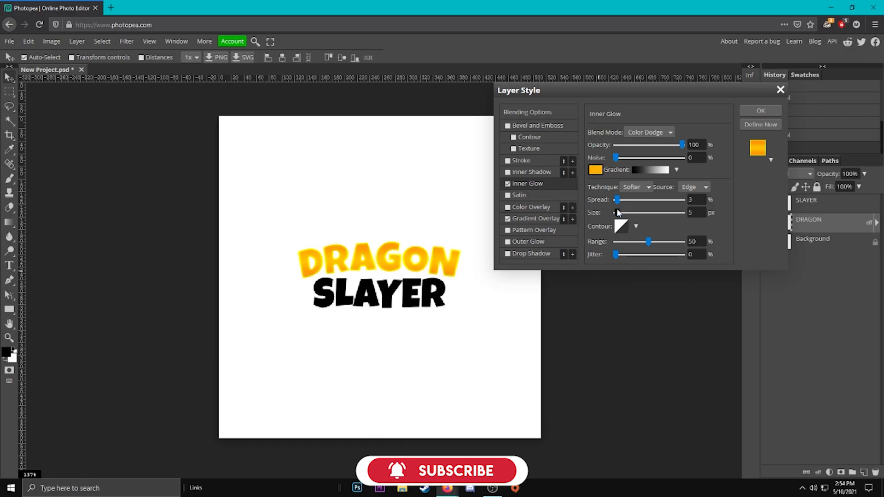
pyautogui.click(617, 213)
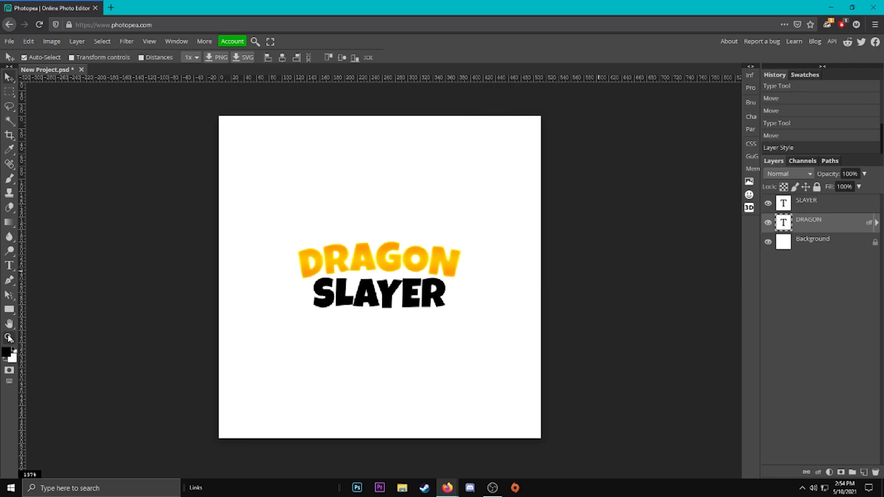
pyautogui.click(9, 338)
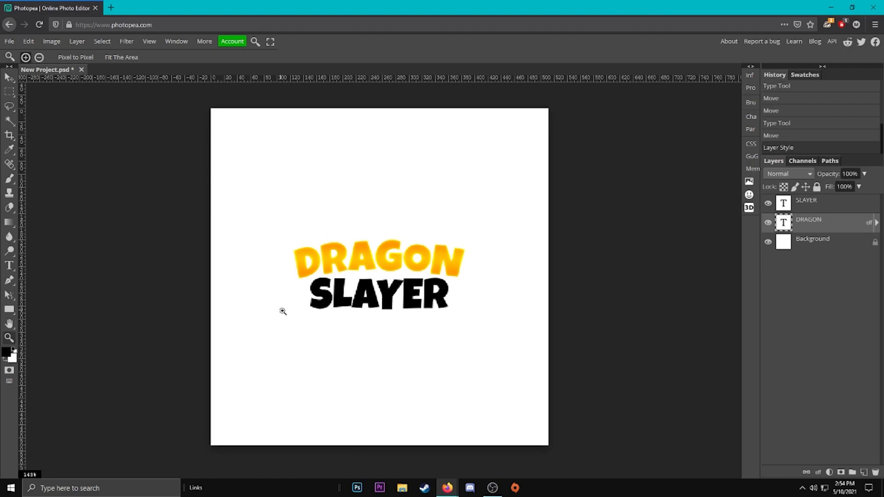
pyautogui.moveTo(325, 178)
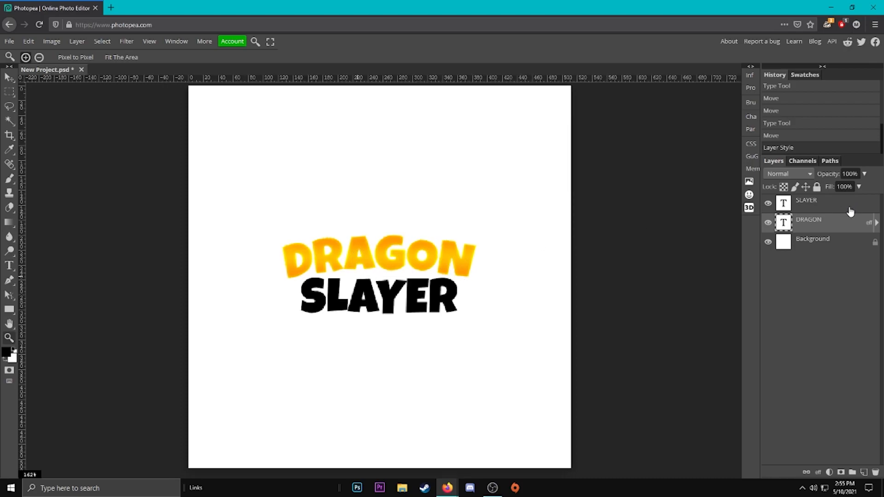
pyautogui.moveTo(817, 235)
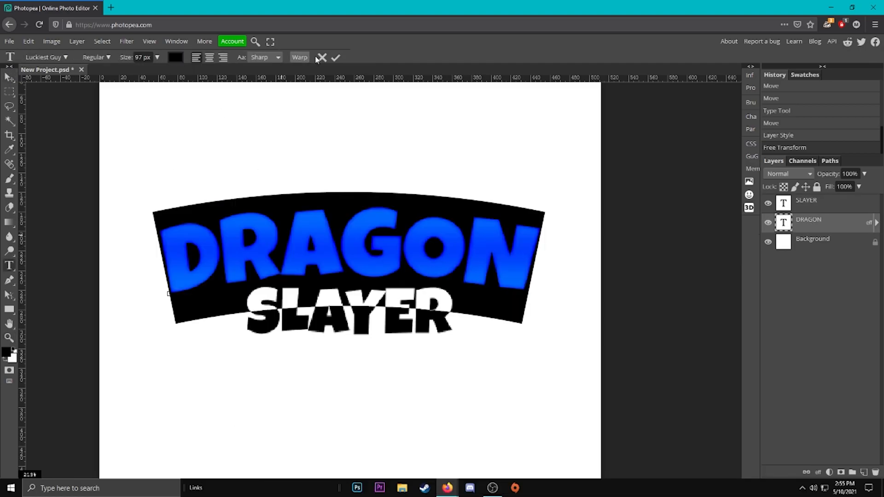
# Step: Resize the SLAYER text to 97 px and commit the edit
pyautogui.click(806, 200)
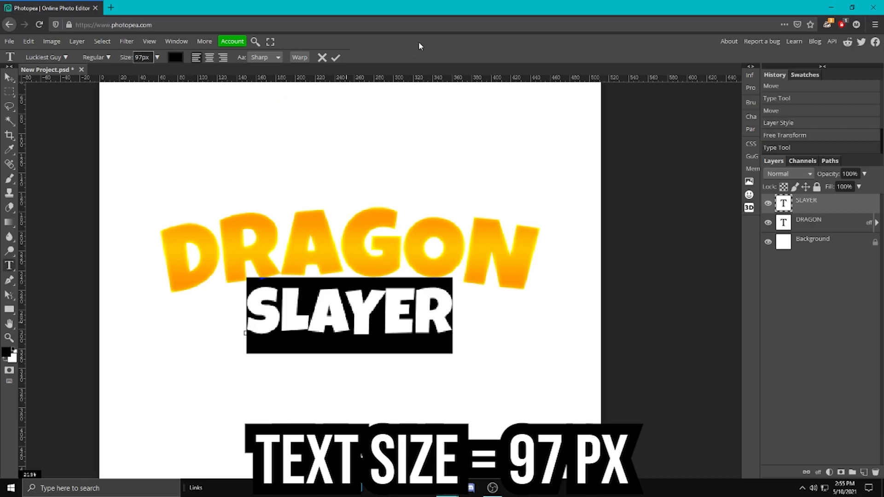
pyautogui.click(335, 57)
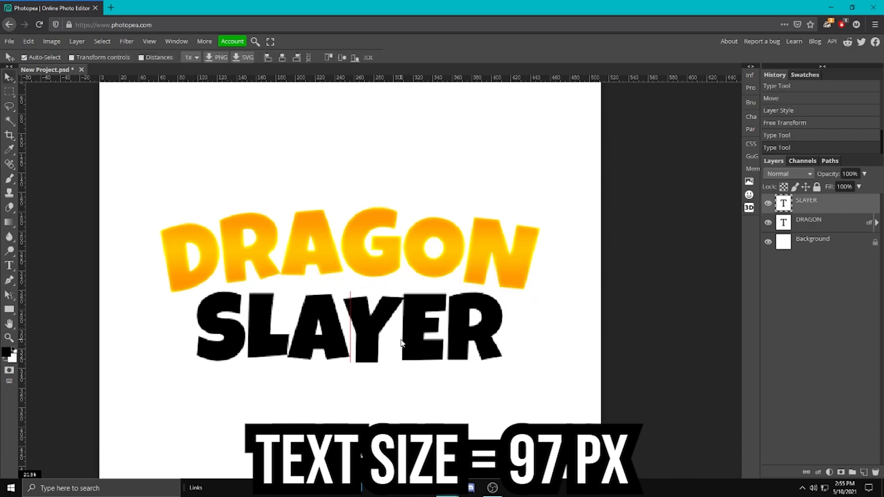
pyautogui.click(808, 219)
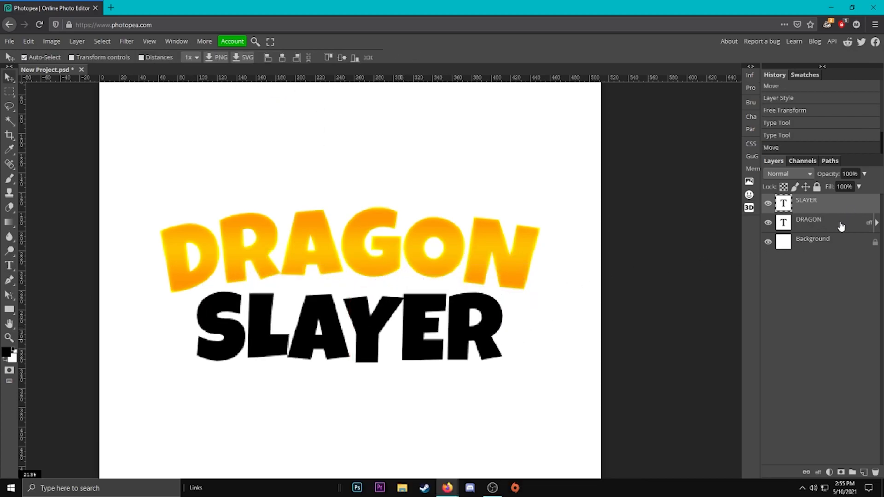
# Step: Set SLAYER's Gradient Overlay stops to solid magenta
pyautogui.doubleClick(808, 219)
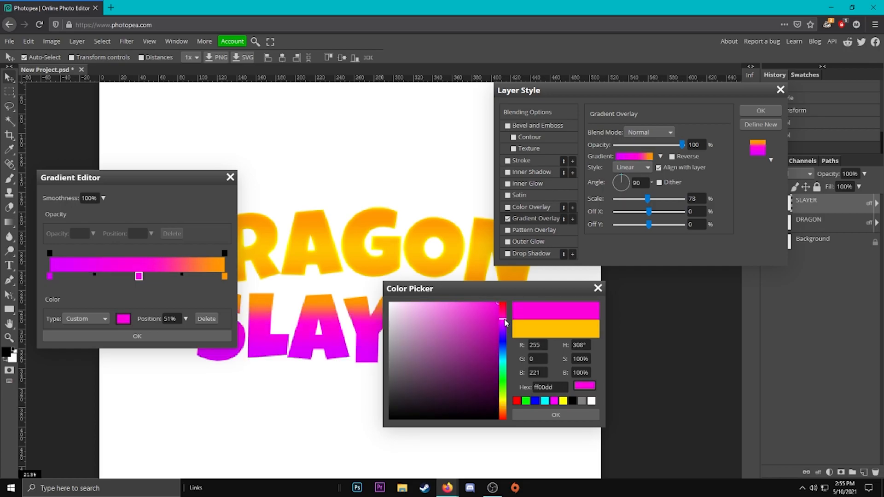
pyautogui.click(554, 414)
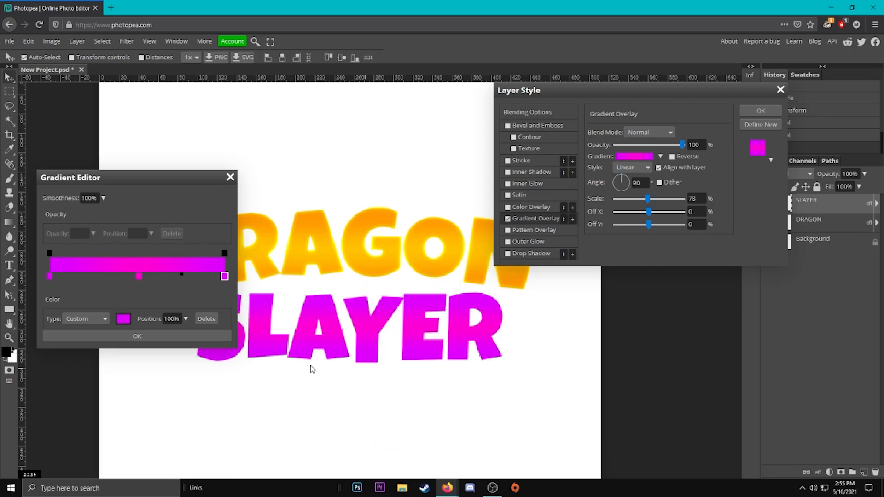
pyautogui.click(136, 336)
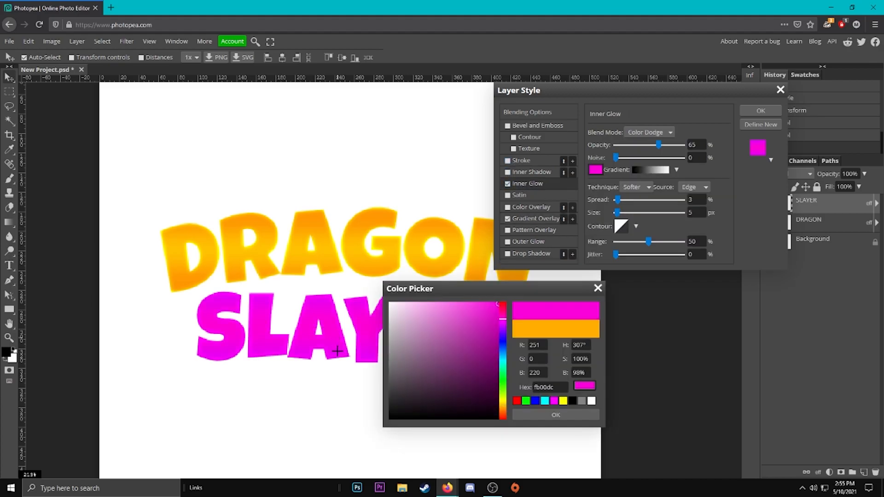
# Step: Add a pink Color Dodge Inner Glow at 49% opacity to SLAYER and apply
pyautogui.click(554, 414)
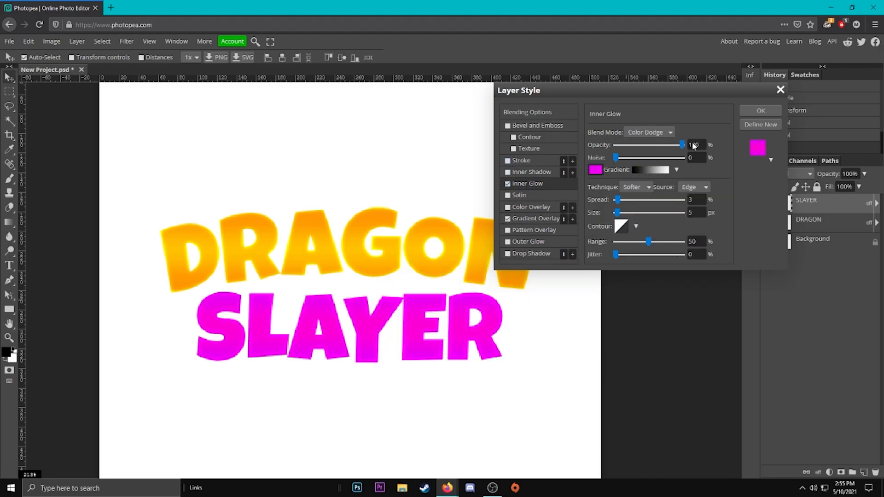
pyautogui.click(594, 170)
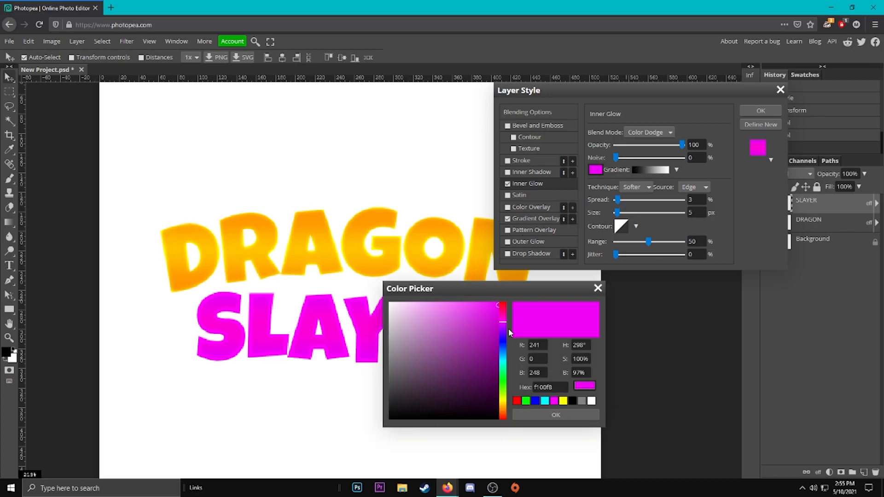
pyautogui.click(554, 414)
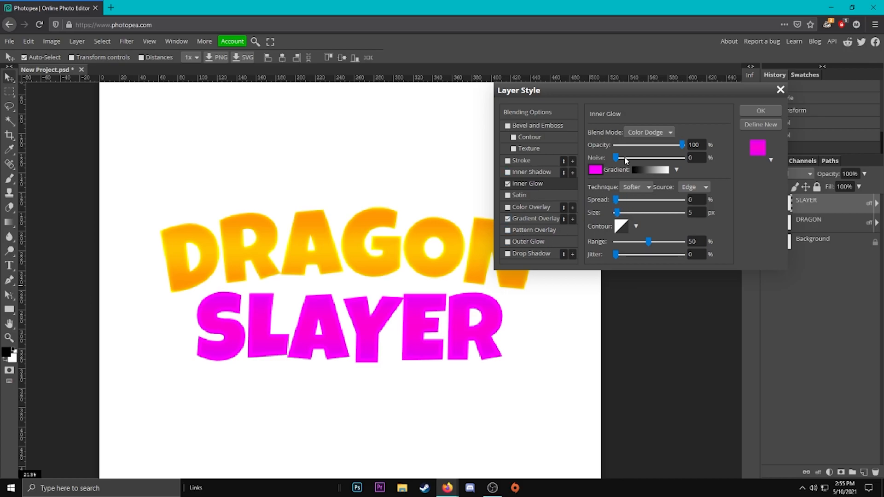
pyautogui.moveTo(679, 147)
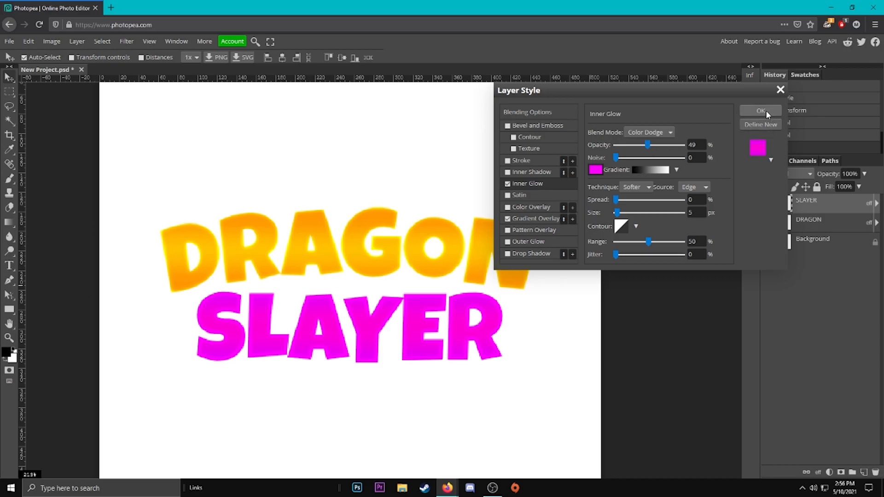
pyautogui.click(761, 110)
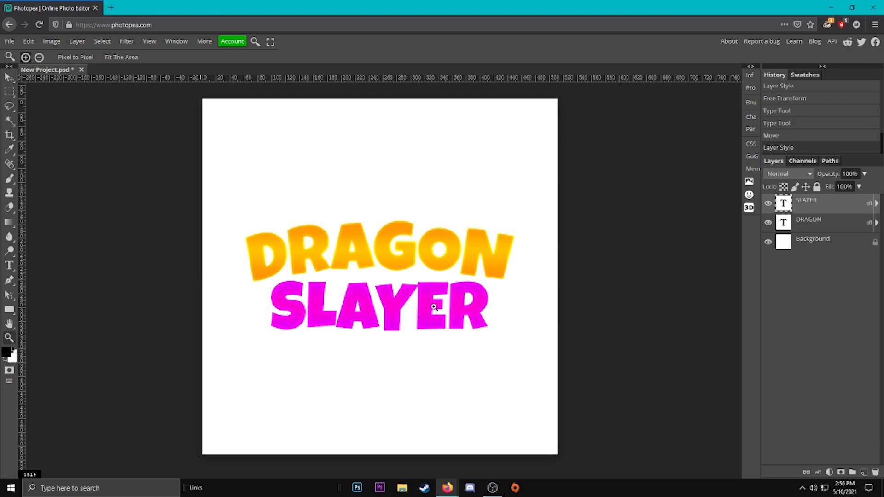
pyautogui.moveTo(399, 213)
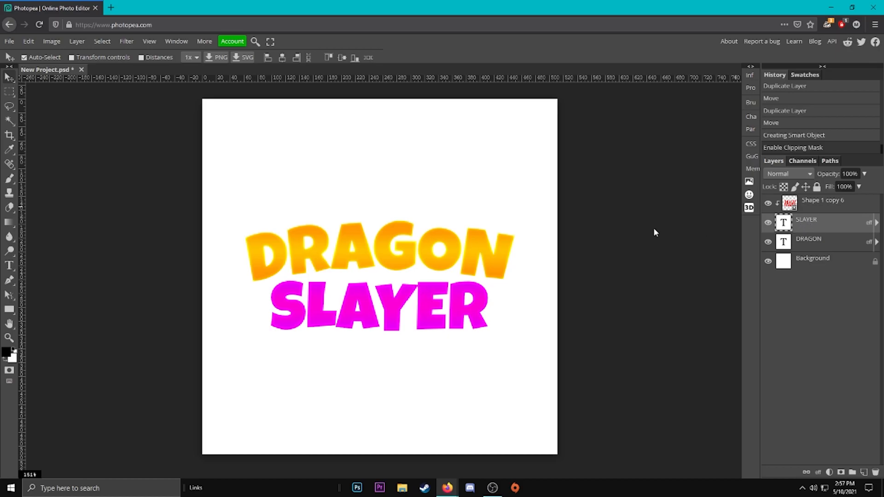
pyautogui.moveTo(828, 249)
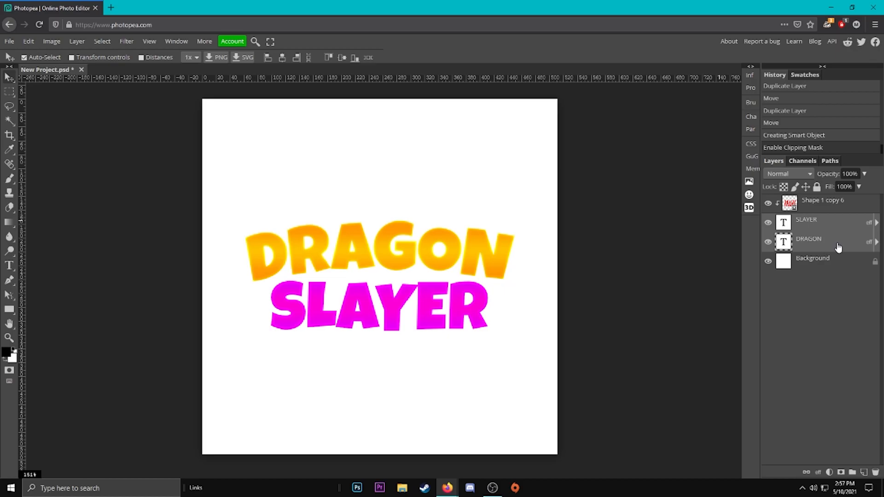
# Step: Convert the selected DRAGON and SLAYER layers into one smart object
pyautogui.rightClick(808, 238)
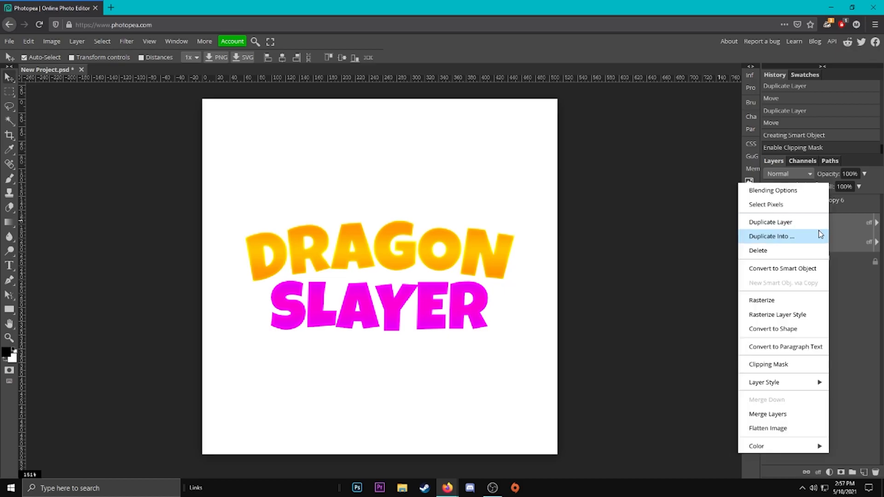
pyautogui.click(782, 268)
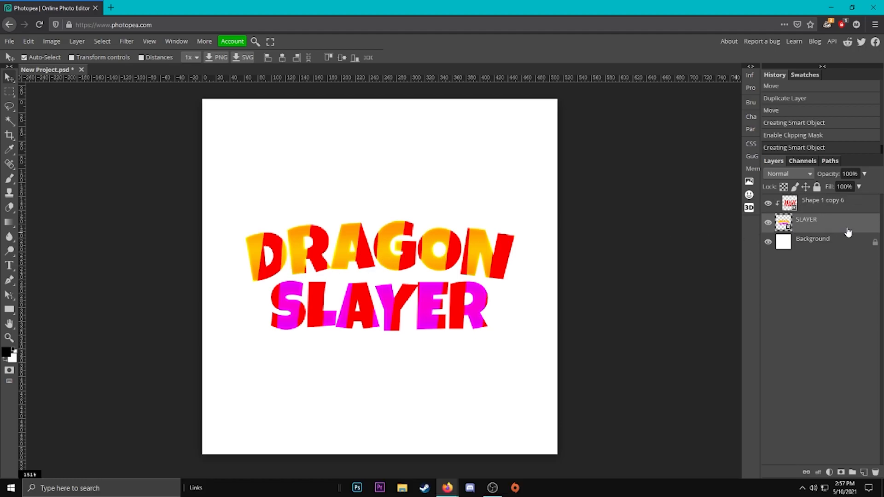
# Step: Add a 17 px black Stroke and a 24 px magenta-to-orange gradient Stroke
pyautogui.doubleClick(805, 221)
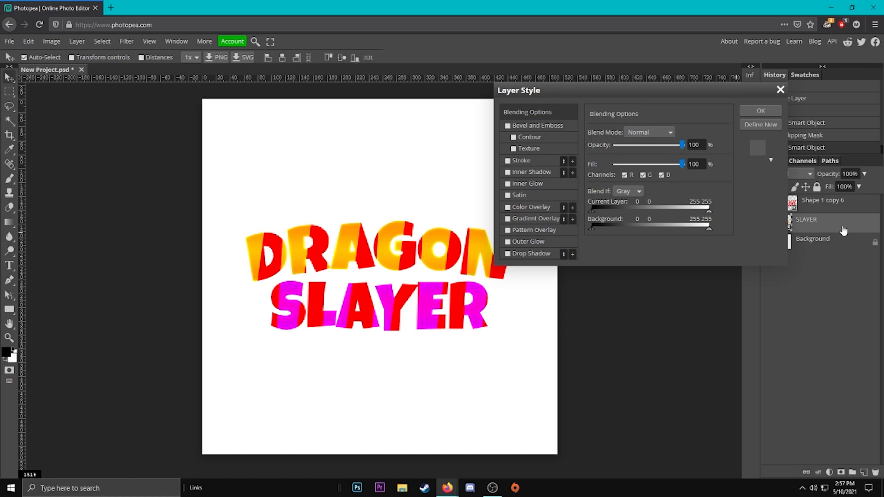
pyautogui.click(508, 161)
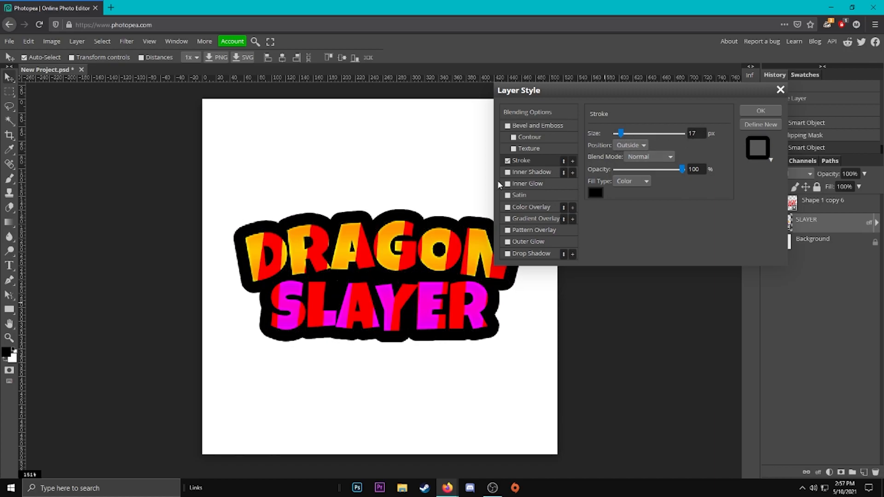
pyautogui.click(573, 160)
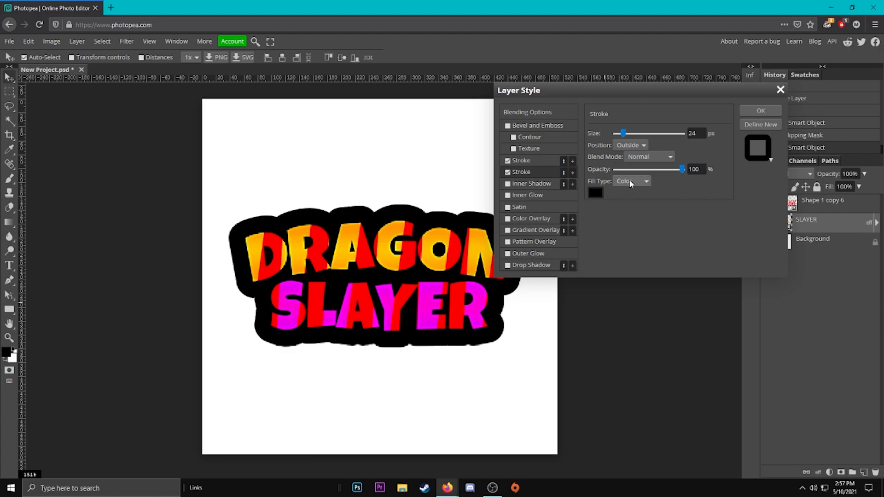
pyautogui.click(645, 181)
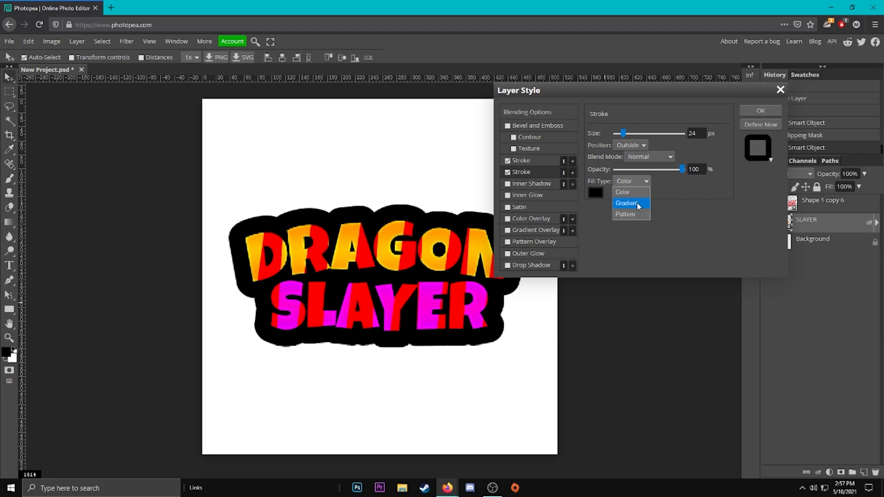
pyautogui.click(625, 203)
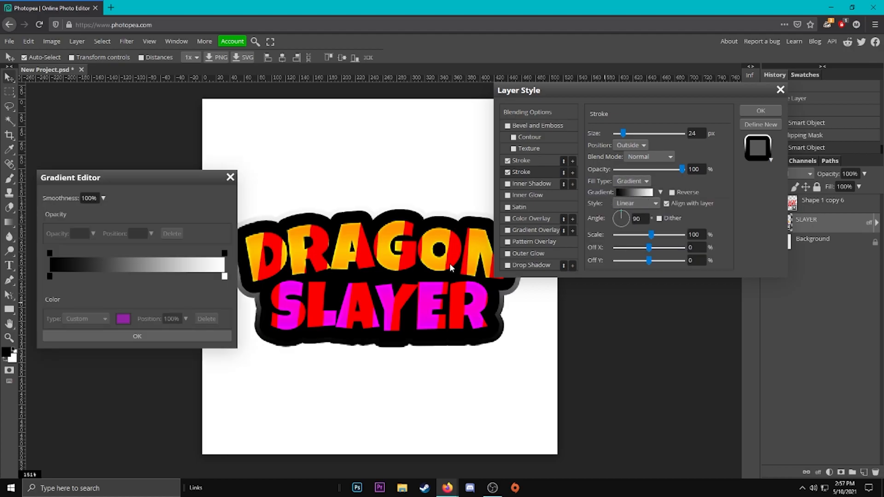
pyautogui.click(50, 276)
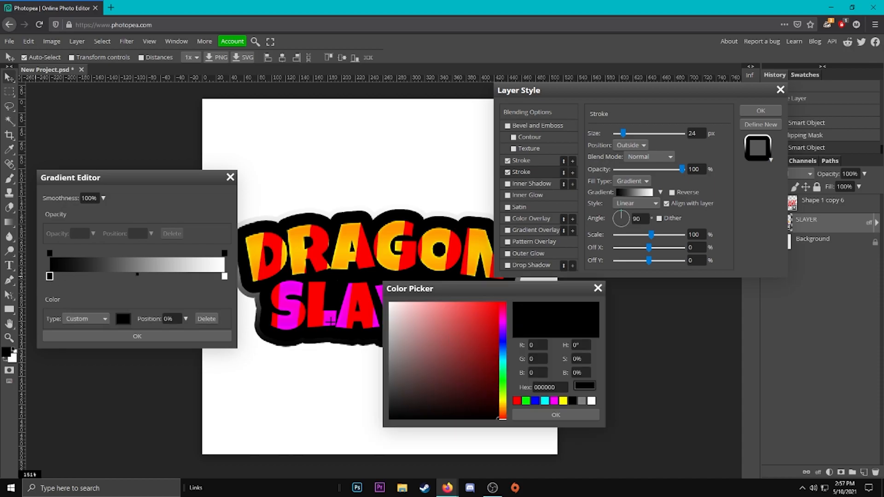
pyautogui.click(553, 415)
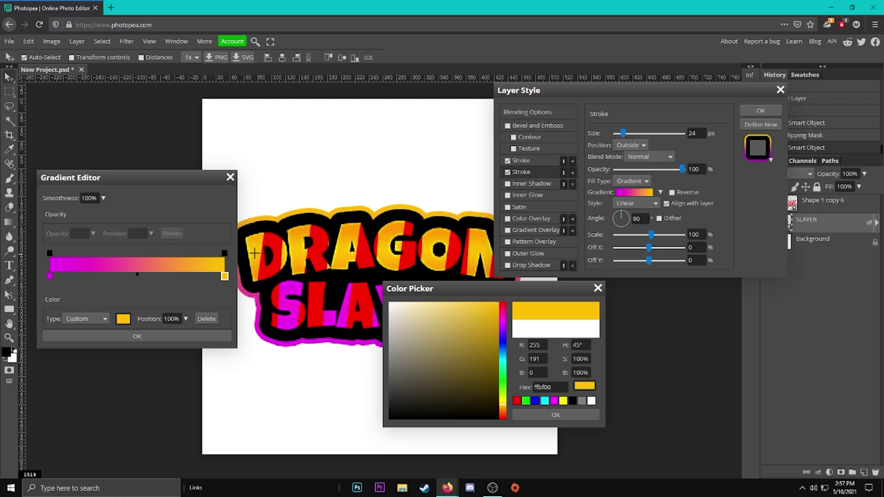
pyautogui.click(445, 356)
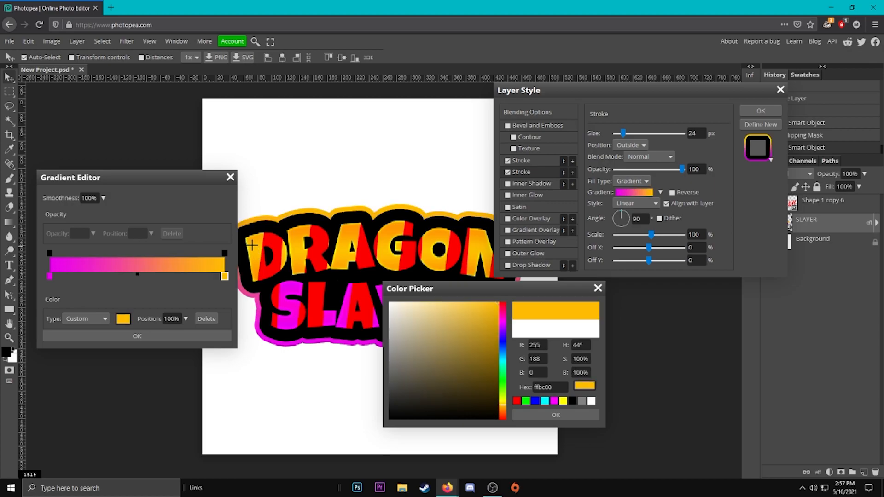
pyautogui.click(554, 414)
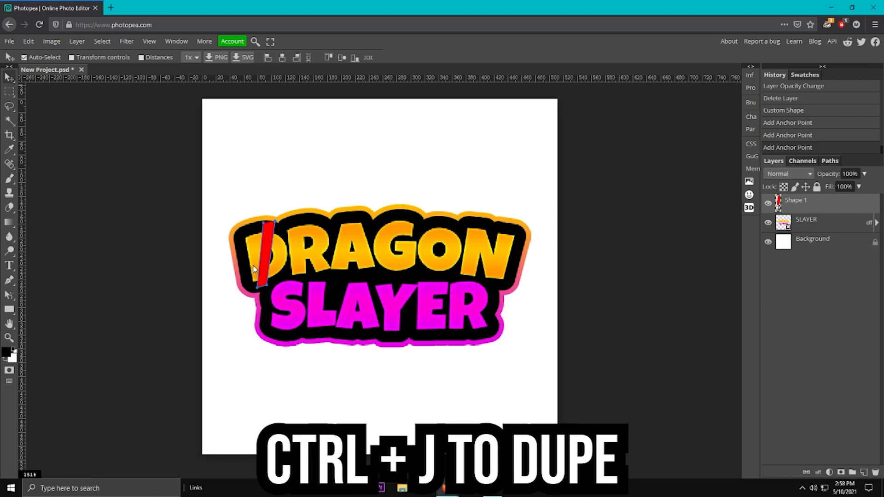
# Step: Duplicate the red slanted stripe four times across the DRAGON letters
pyautogui.press('ctrl+j')
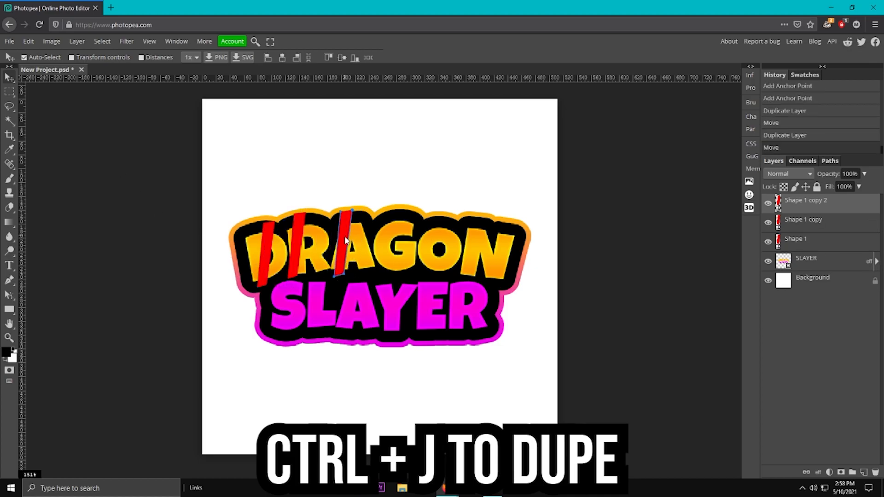
pyautogui.press('ctrl+j')
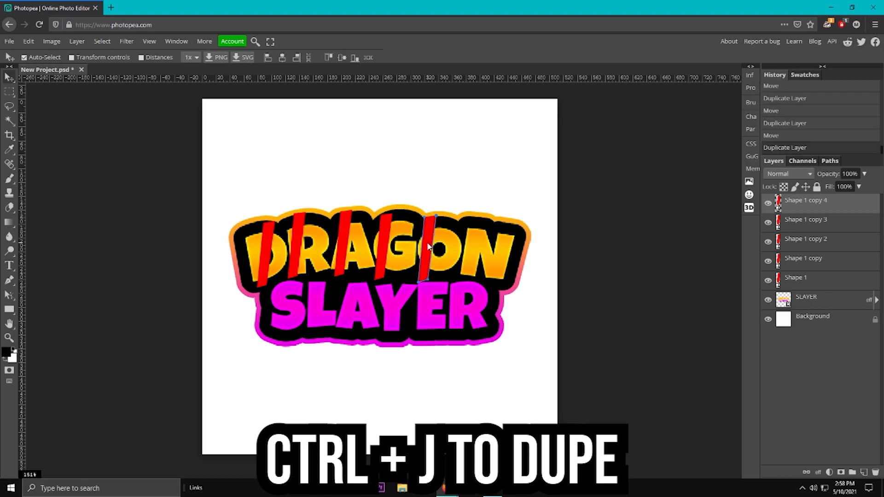
pyautogui.press('ctrl+j')
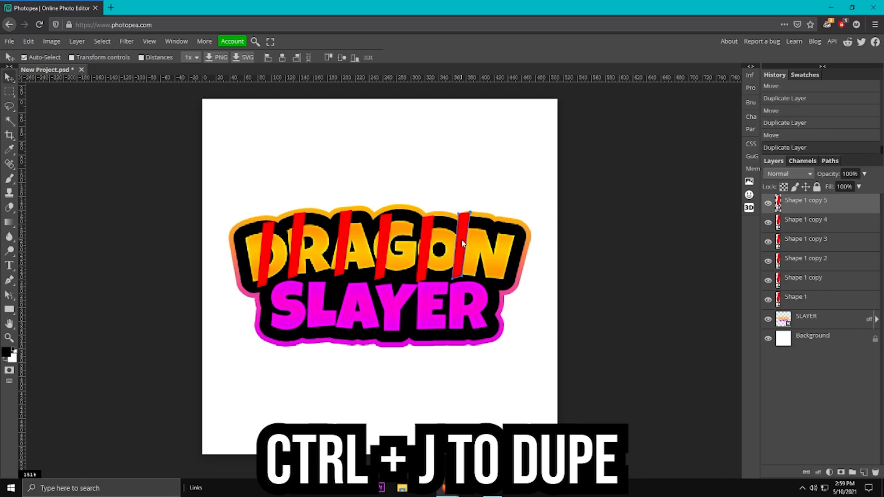
pyautogui.press('ctrl+j')
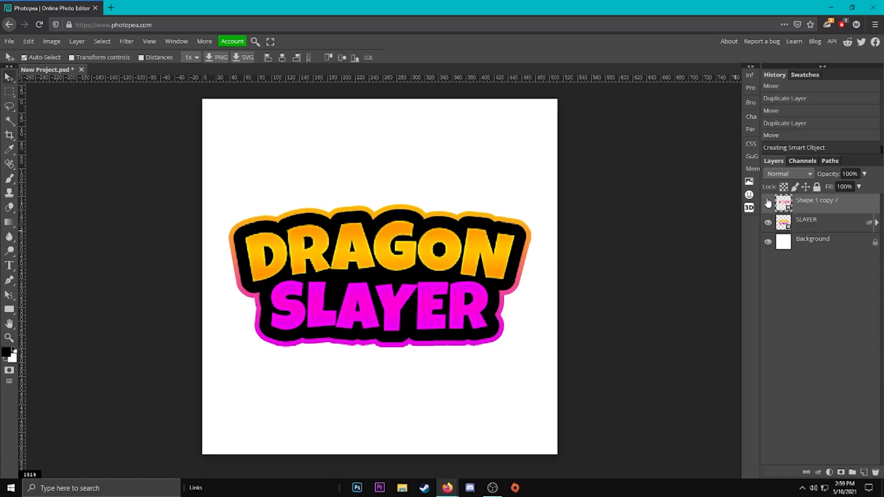
# Step: Give the stripes an orange Color Overlay and a copy a pink overlay for SLAYER
pyautogui.click(767, 203)
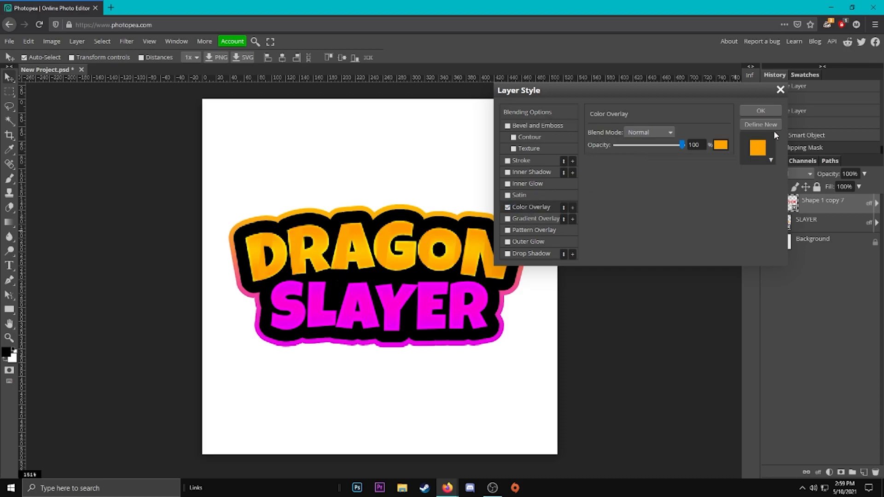
pyautogui.click(760, 110)
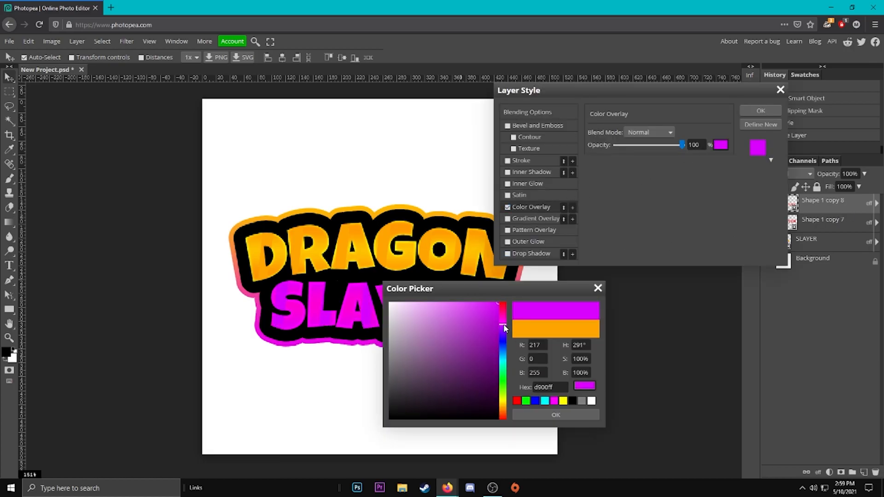
pyautogui.click(555, 414)
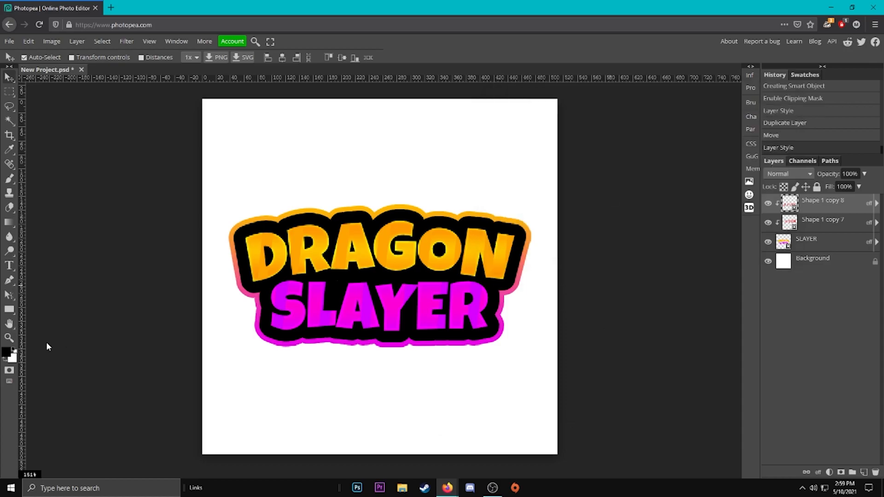
pyautogui.click(10, 338)
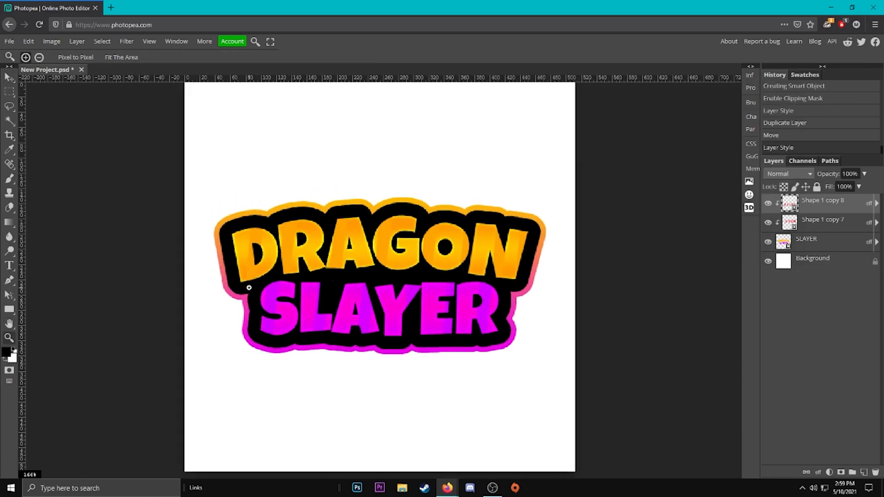
pyautogui.moveTo(277, 287)
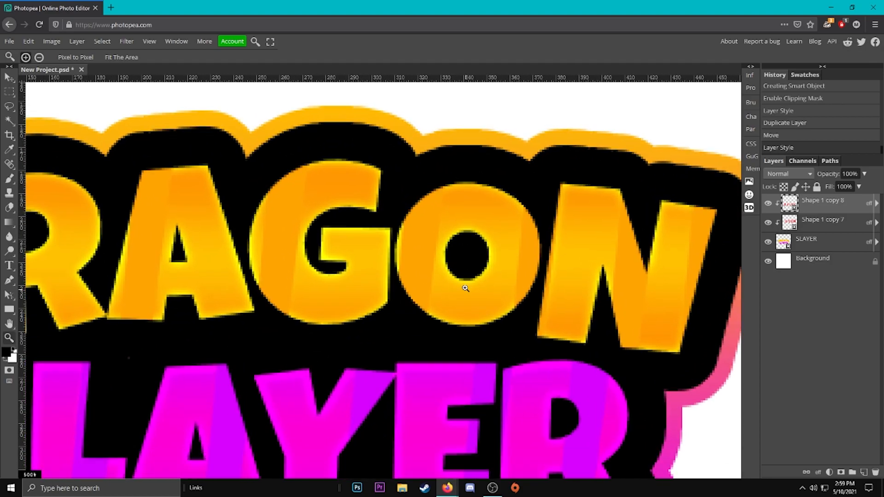
# Step: Make the eye ellipse inside the O white and shrink a duplicate into the pupil
pyautogui.click(9, 309)
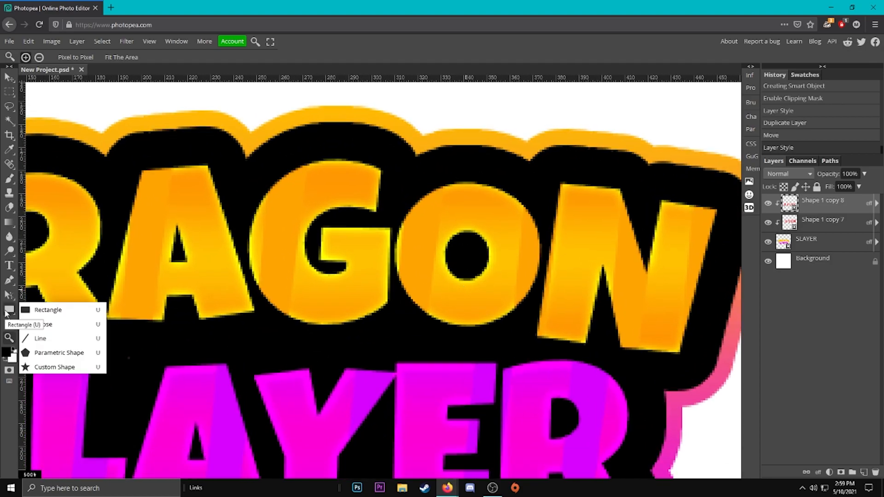
pyautogui.moveTo(43, 324)
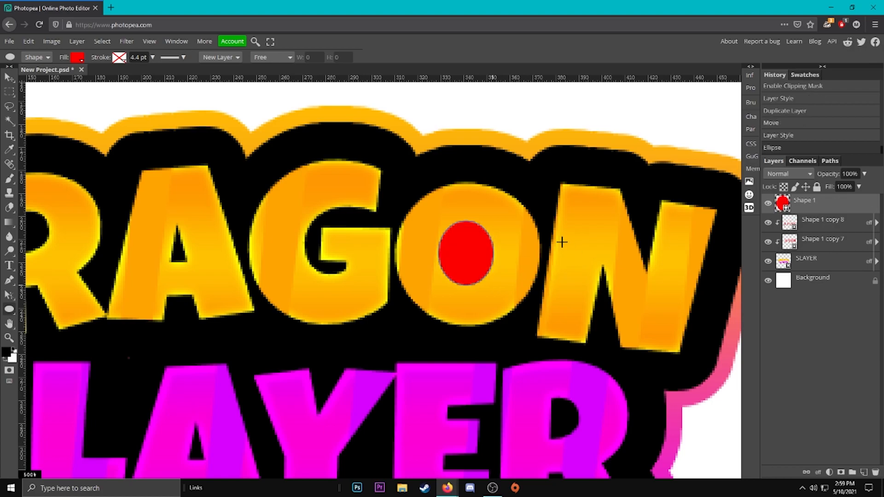
pyautogui.click(74, 57)
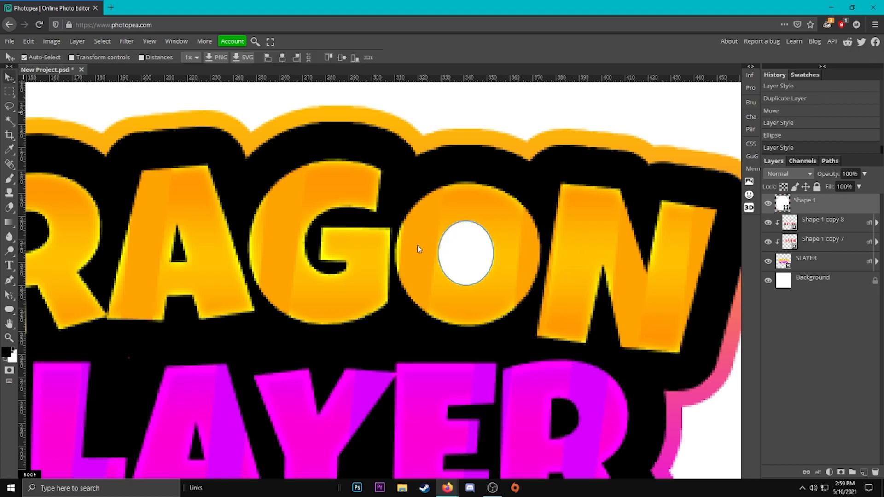
pyautogui.press('Ctrl+J')
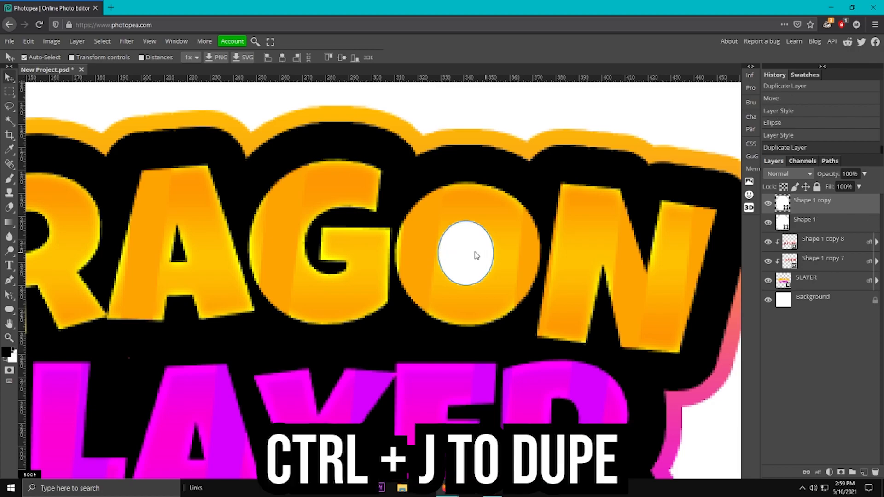
pyautogui.press('Ctrl+Alt+T')
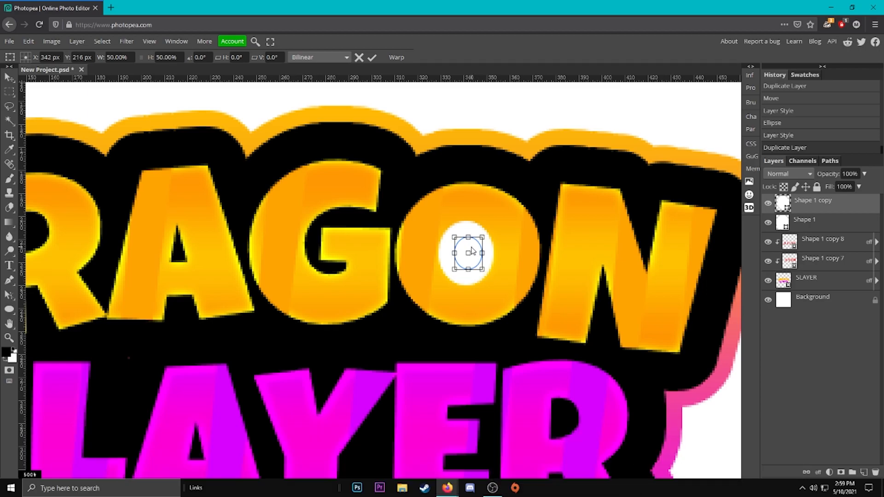
pyautogui.click(371, 57)
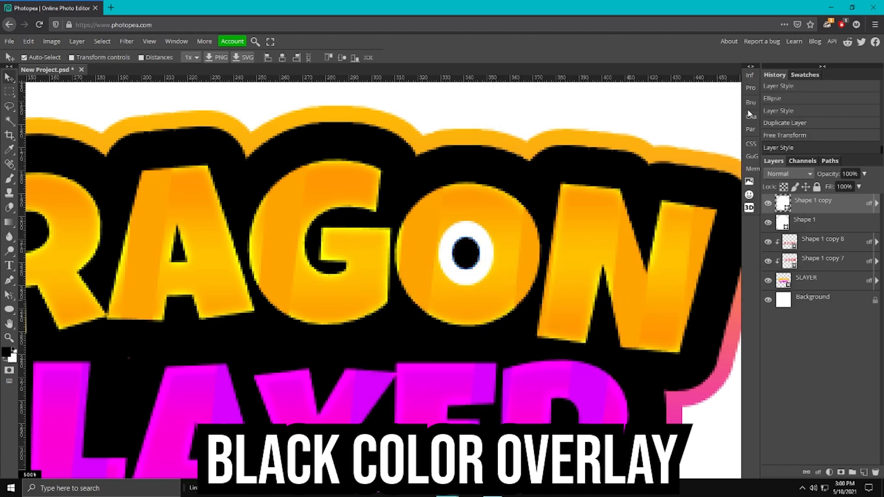
# Step: Duplicate and resize the pupil, then give the eye circle a solid Color Overlay
pyautogui.press('ctrl+j')
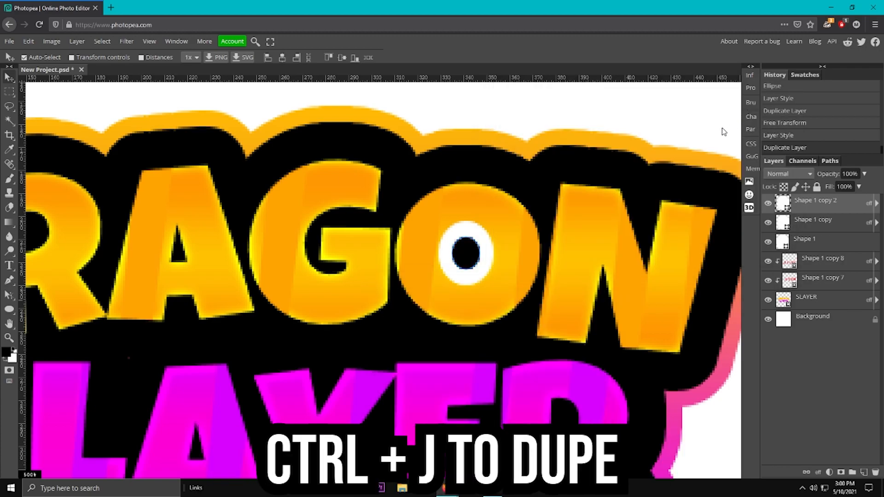
pyautogui.press('ctrl+alt+t')
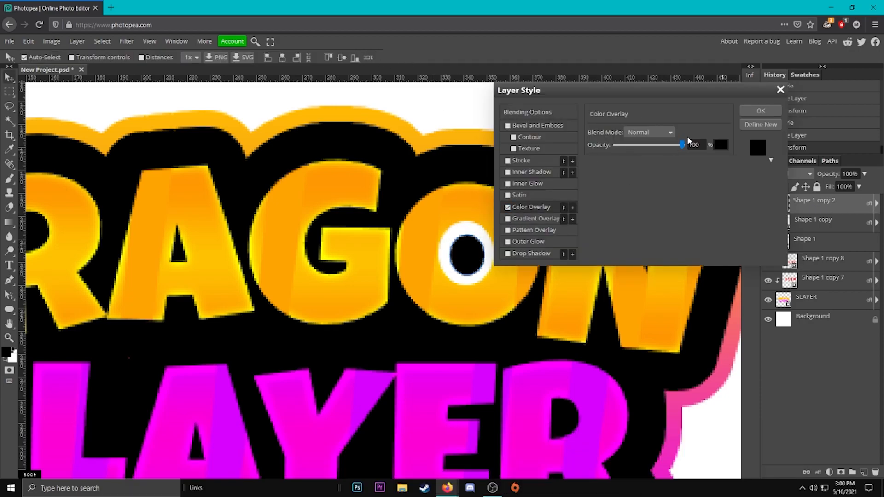
pyautogui.click(721, 145)
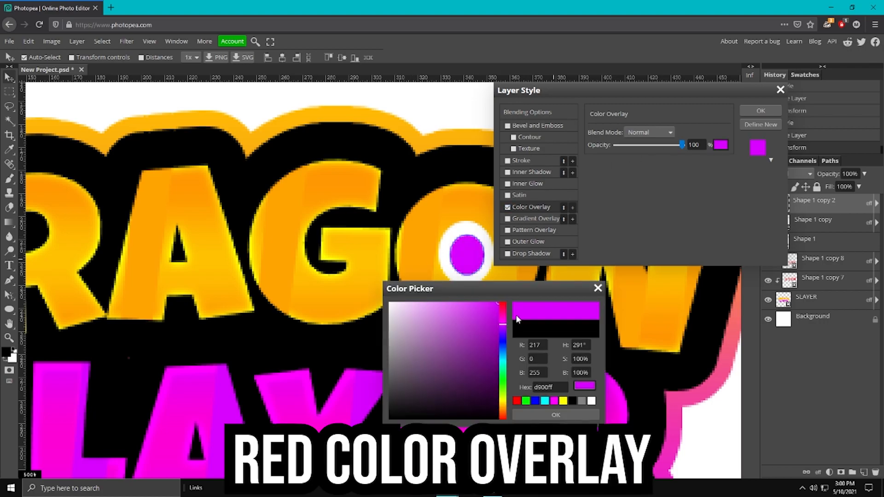
pyautogui.click(554, 415)
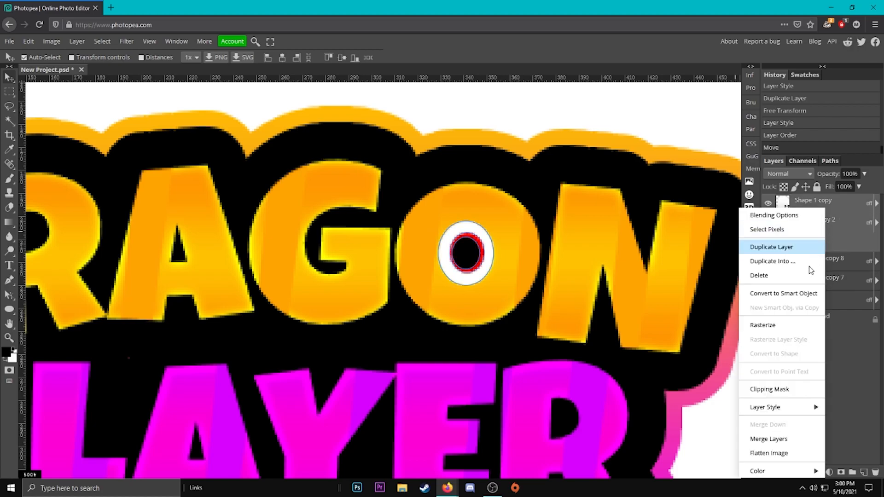
# Step: Convert the eye layers into one smart object, then the logo layers into another
pyautogui.click(783, 293)
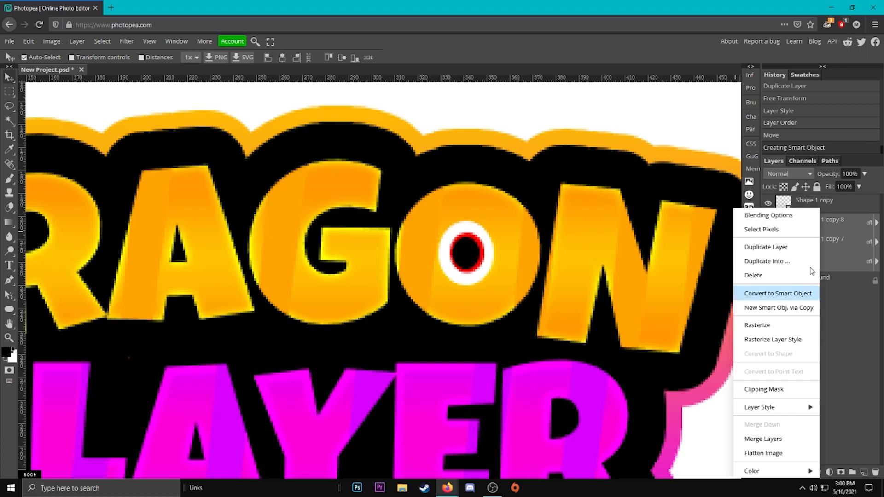
pyautogui.click(778, 294)
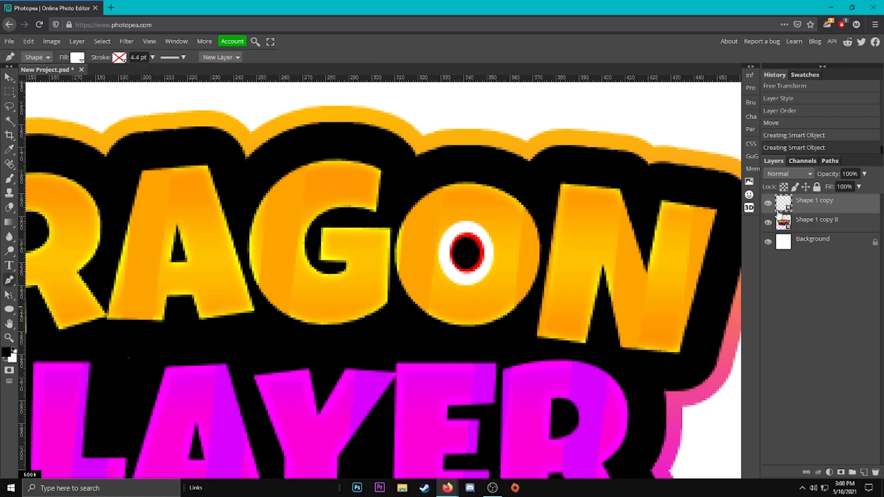
# Step: Draw a red V-shaped brow shape above the dragon eye with the Pen tool
pyautogui.click(76, 57)
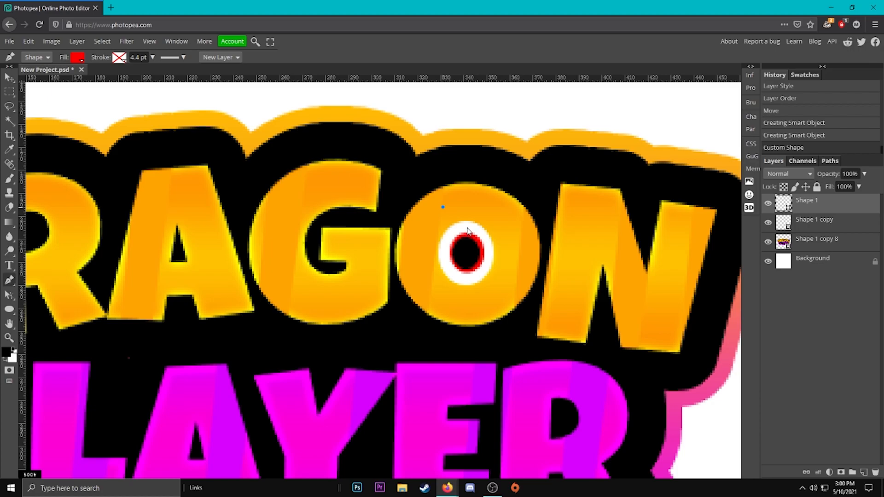
pyautogui.click(465, 228)
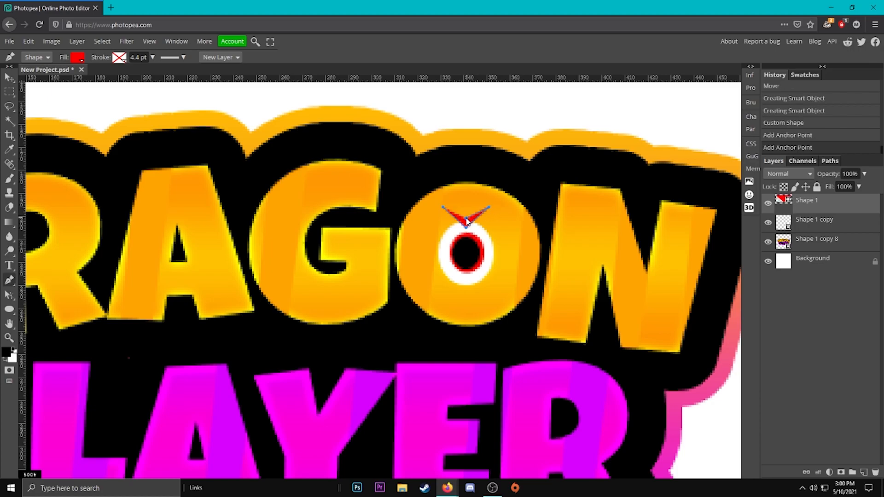
pyautogui.click(8, 76)
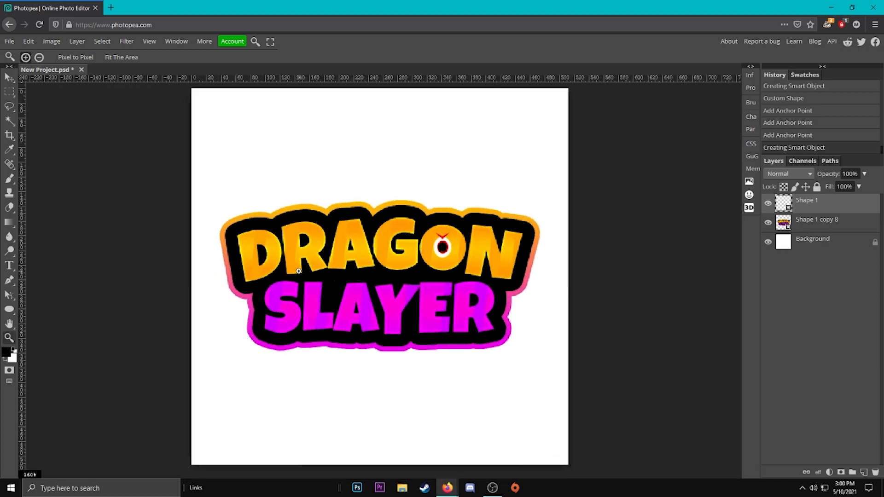
pyautogui.moveTo(244, 270)
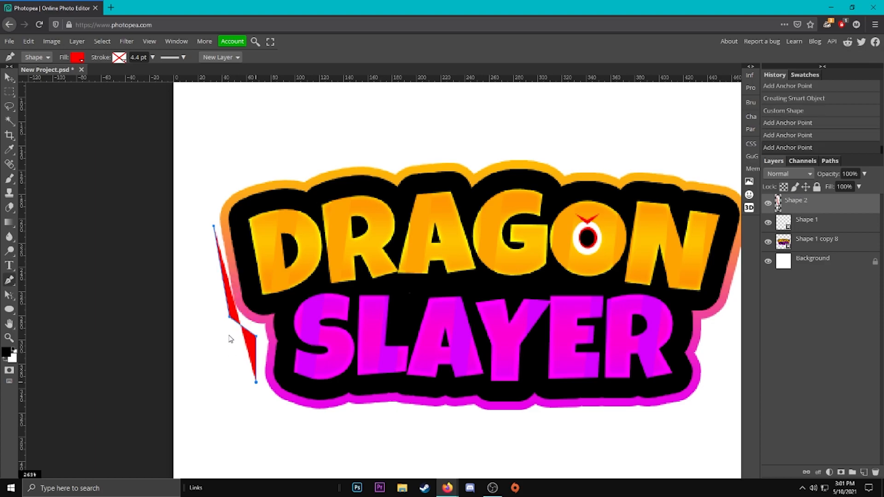
pyautogui.moveTo(213, 327)
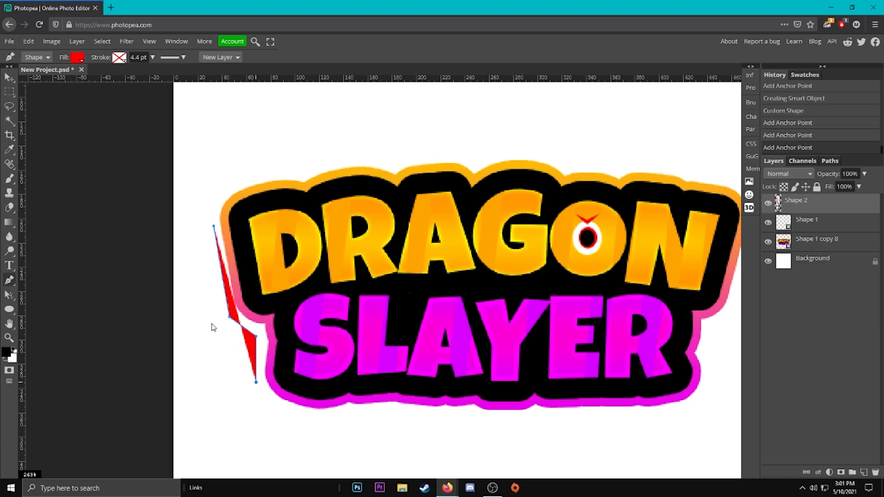
# Step: Draw the red angular wing along the logo's left edge and duplicate its layer
pyautogui.click(214, 344)
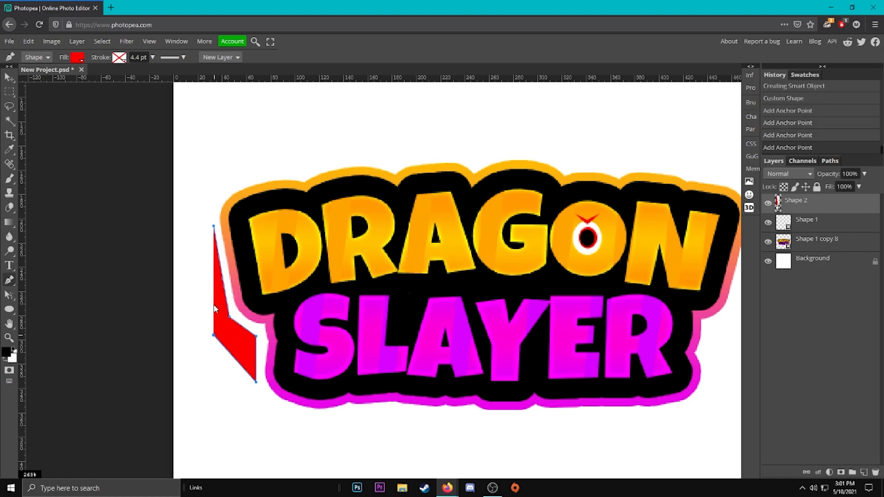
pyautogui.click(10, 77)
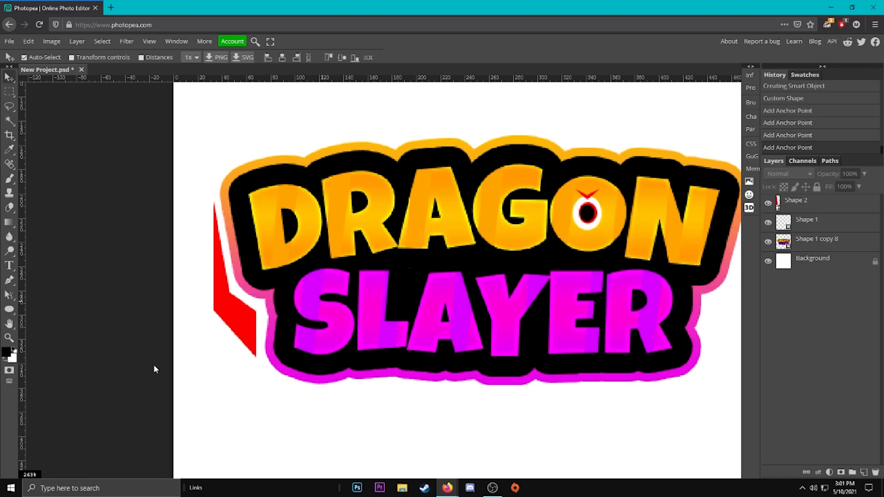
pyautogui.click(10, 337)
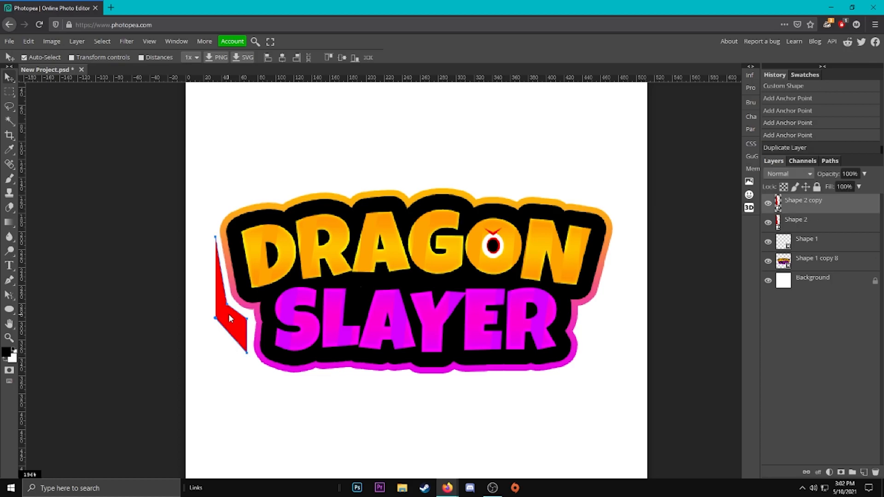
# Step: Flip the wing copy horizontally and place it along the logo's right edge
pyautogui.rightClick(230, 321)
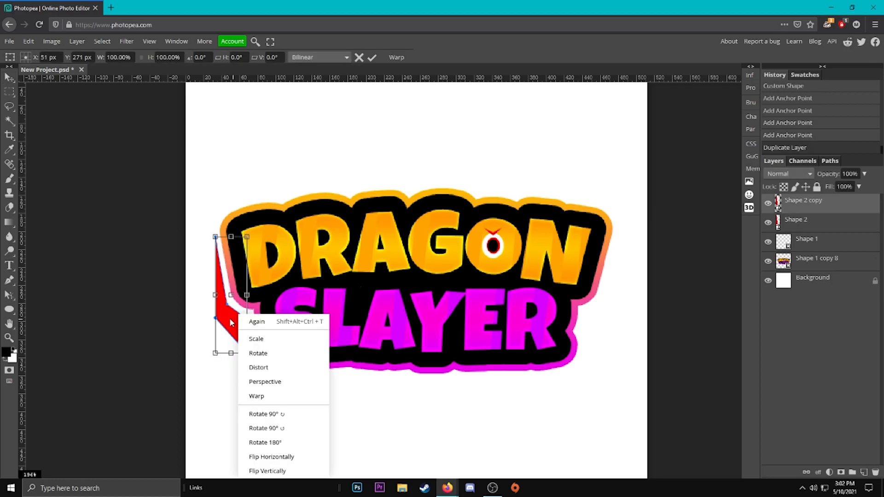
pyautogui.click(267, 471)
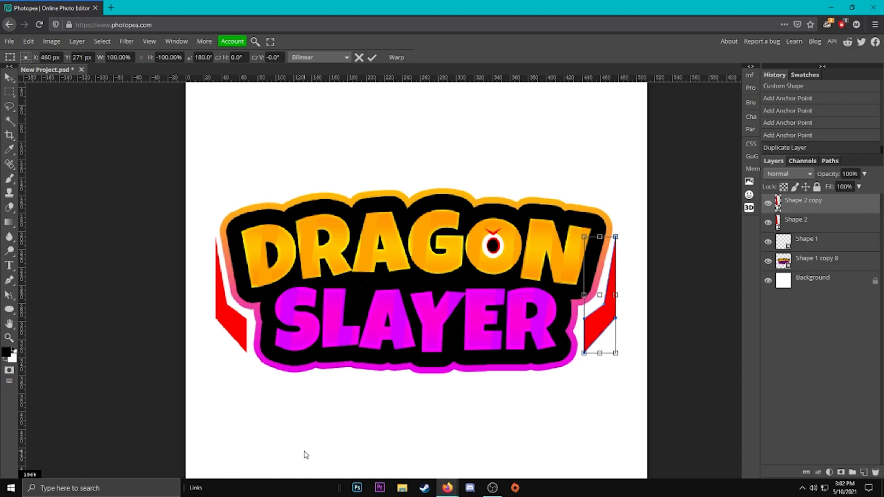
pyautogui.click(371, 57)
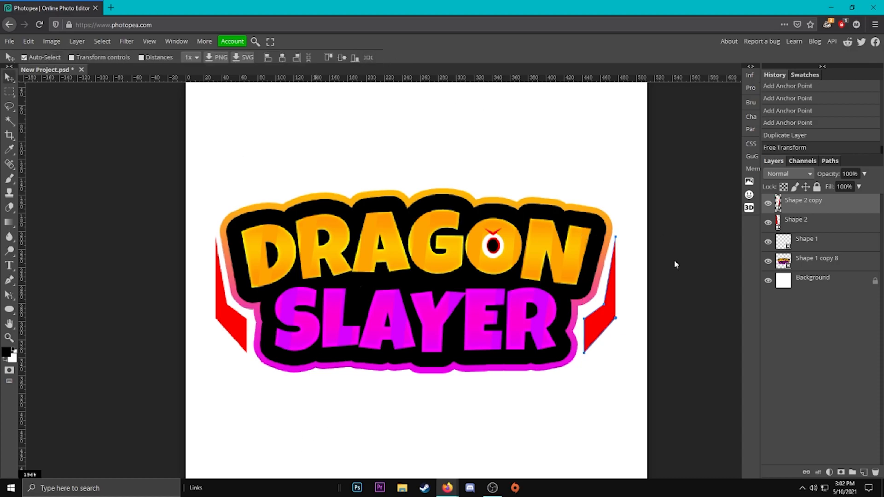
pyautogui.moveTo(861, 215)
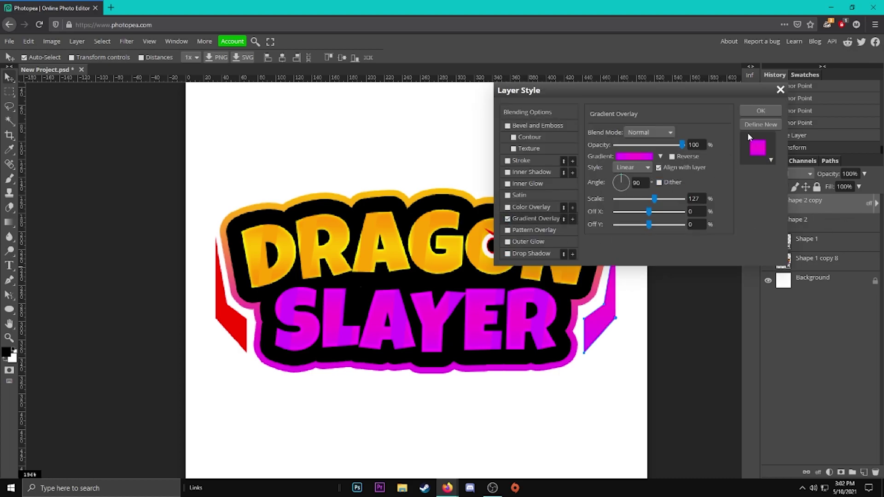
# Step: Apply a magenta-to-orange Gradient Overlay at 63% scale to the wings
pyautogui.click(633, 156)
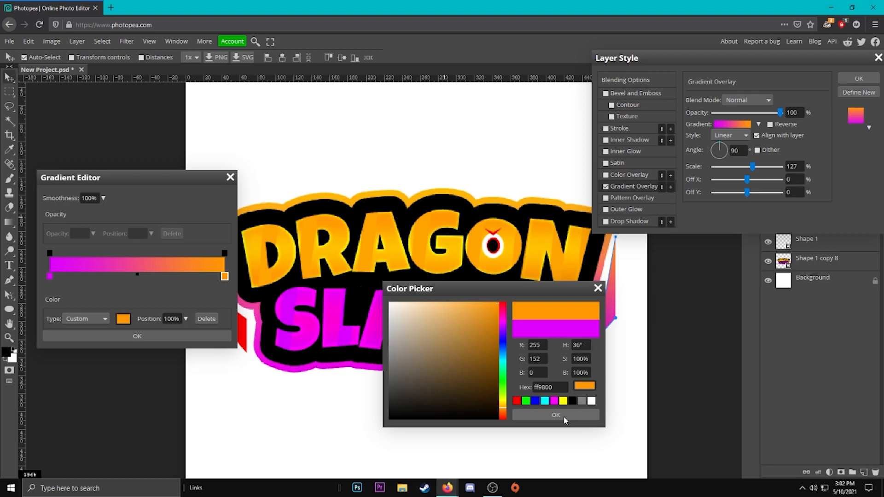
pyautogui.click(555, 414)
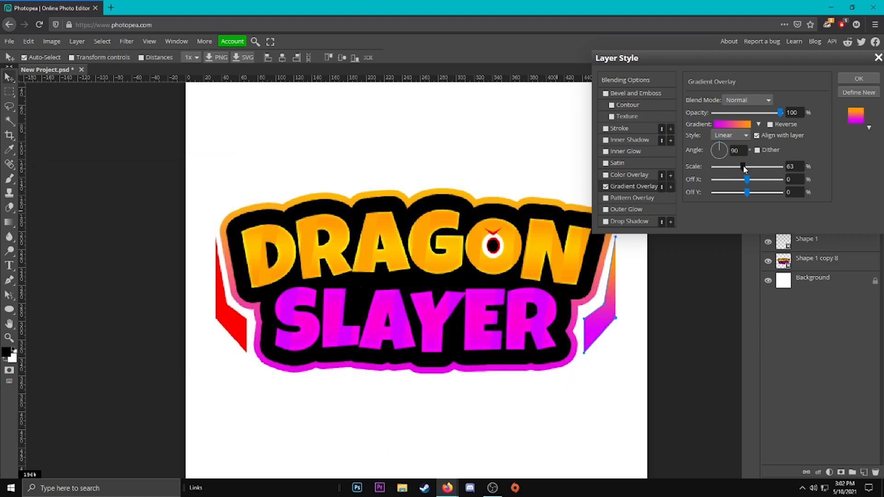
pyautogui.click(626, 80)
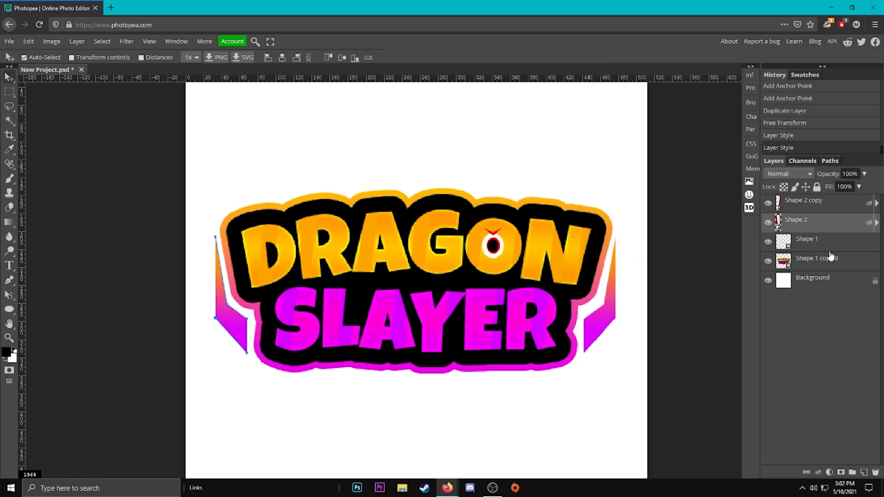
pyautogui.click(10, 337)
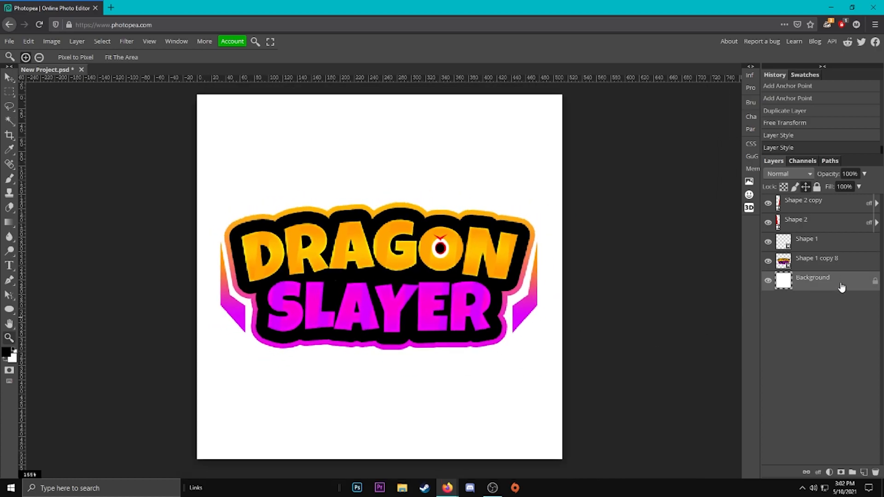
# Step: Give the Background layer a #2f2f2f dark gray Color Overlay
pyautogui.doubleClick(812, 277)
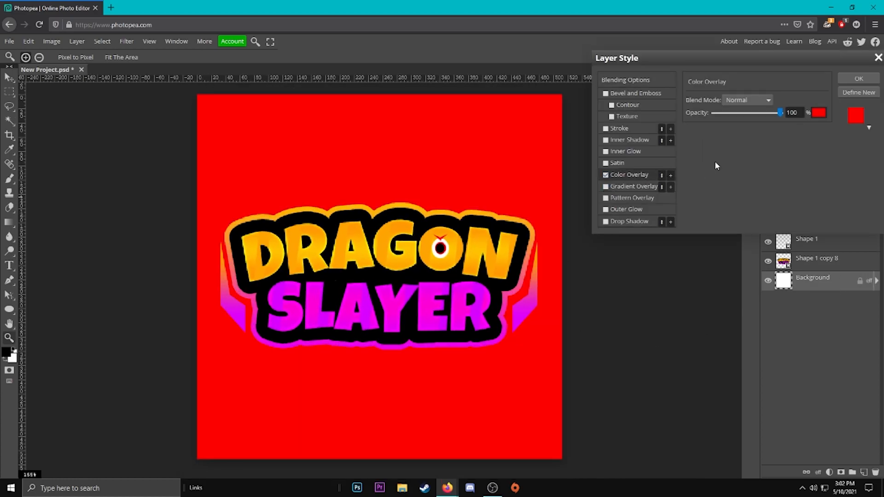
pyautogui.click(819, 112)
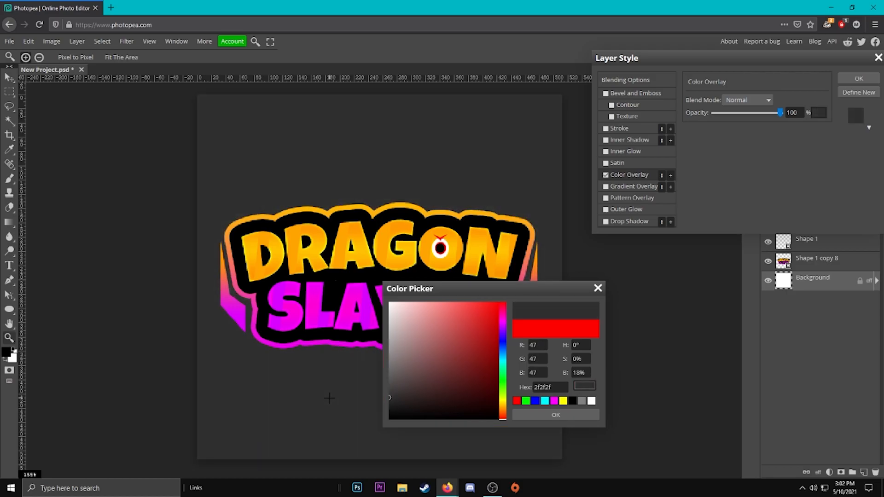
pyautogui.click(554, 414)
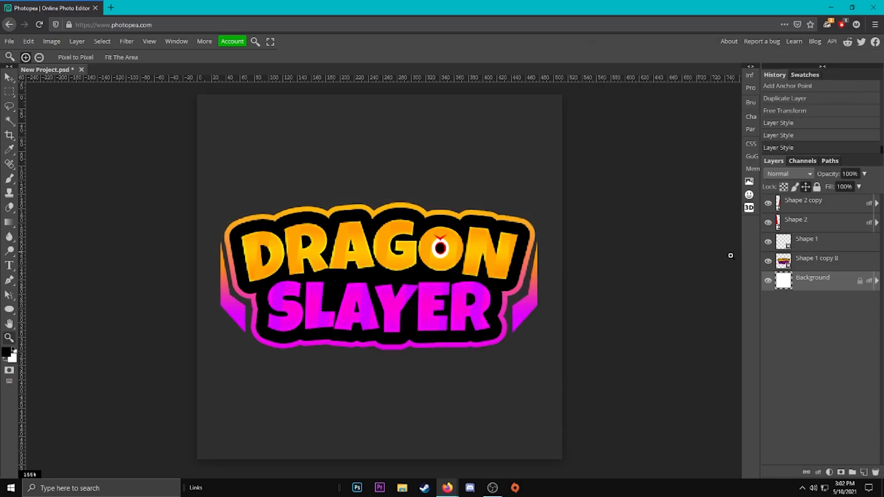